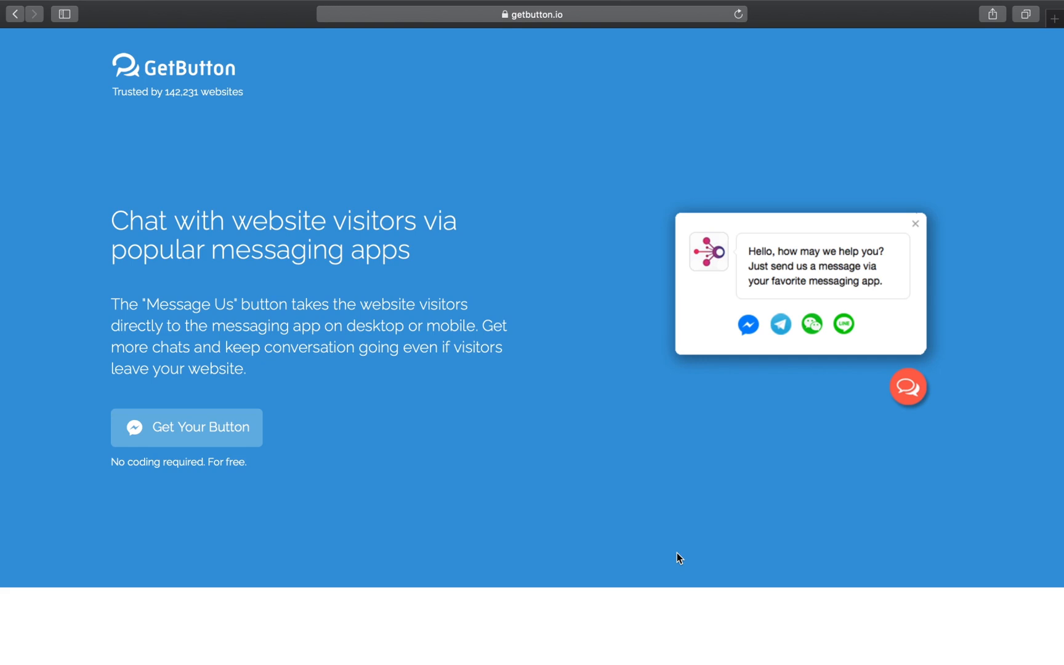
{"action": "mouse_move", "coordinate": [662, 557]}
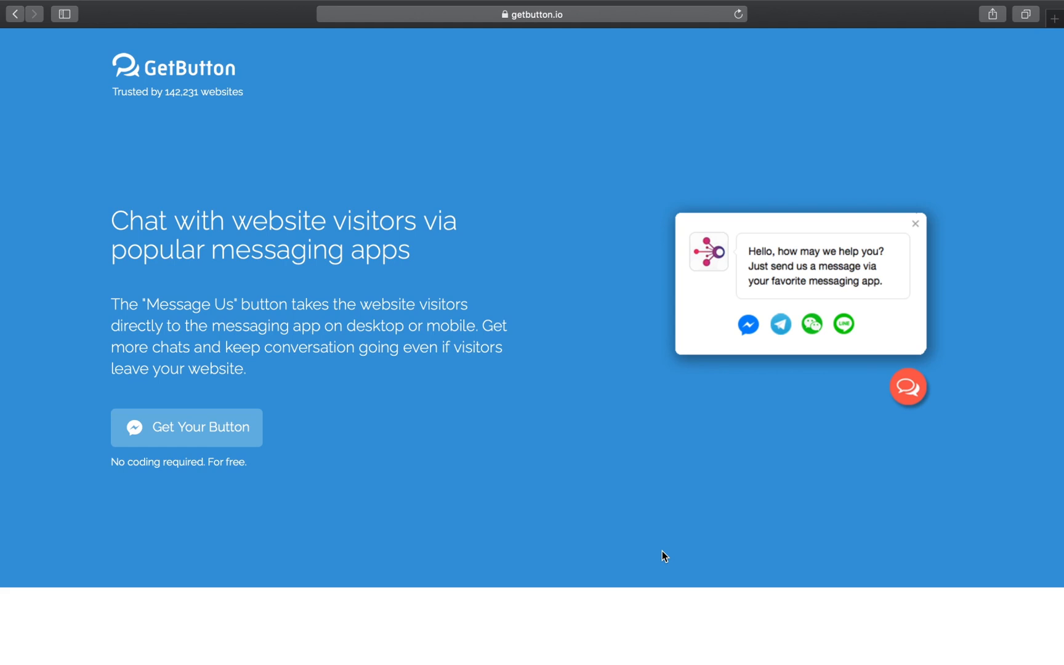
{"action": "mouse_move", "coordinate": [669, 568]}
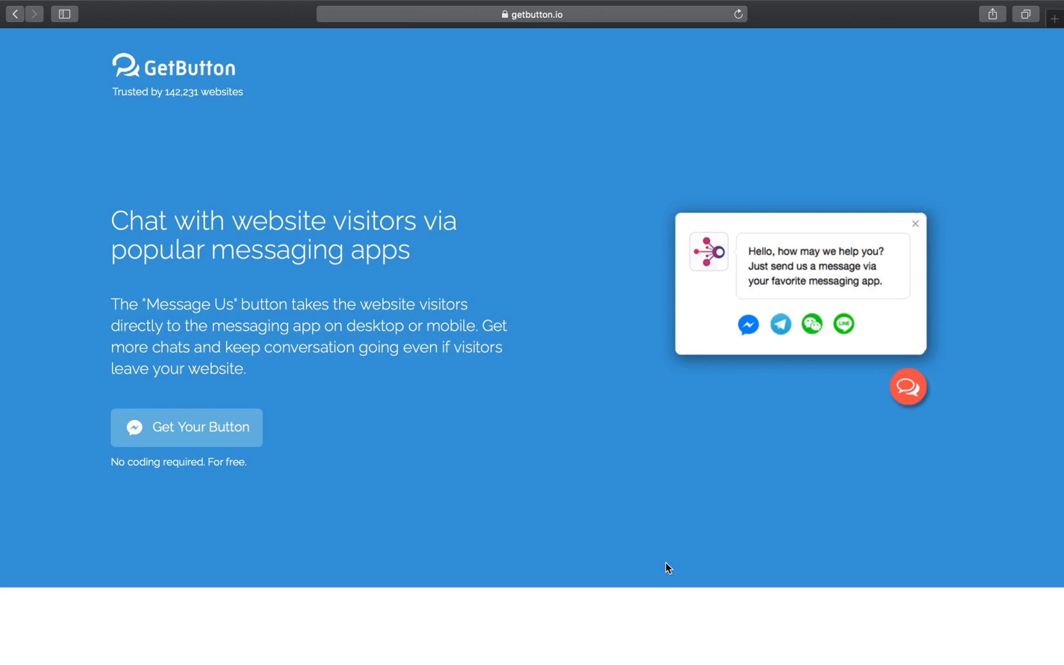
{"action": "mouse_move", "coordinate": [661, 561]}
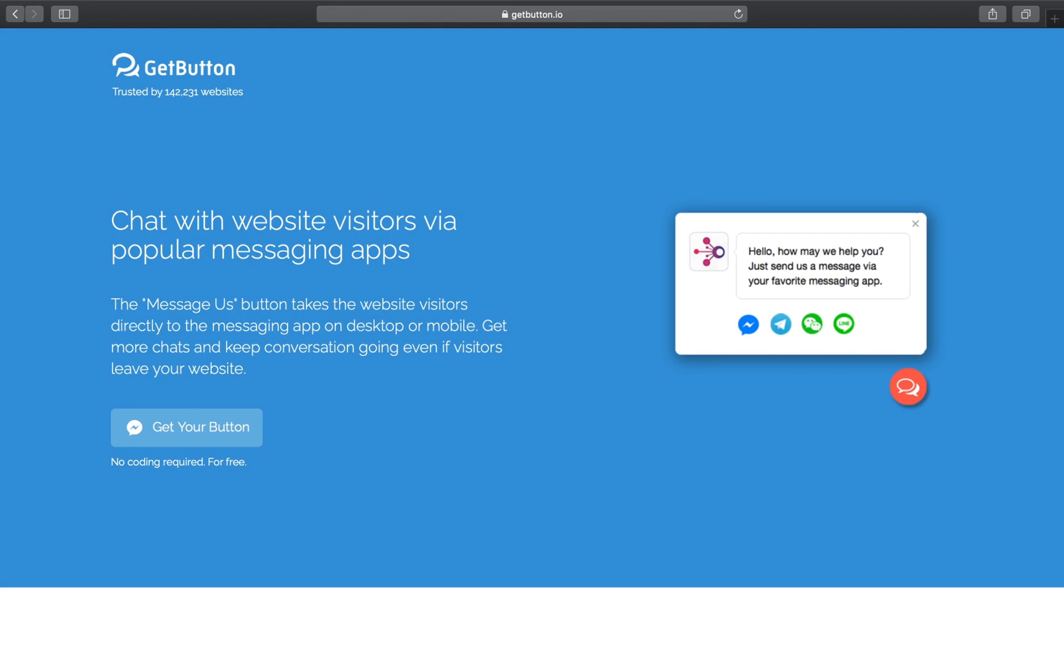
{"action": "mouse_move", "coordinate": [690, 562]}
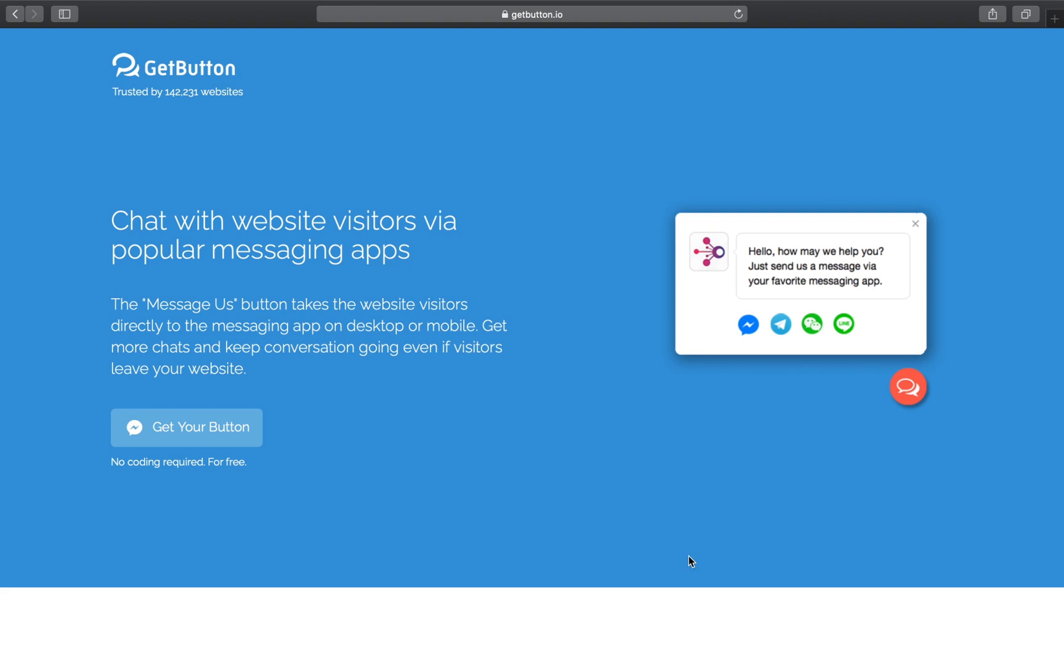
Step: Add WhatsApp alongside Messenger in the Choose messaging apps step
{"action": "scroll", "scroll_direction": "down", "scroll_amount": 3}
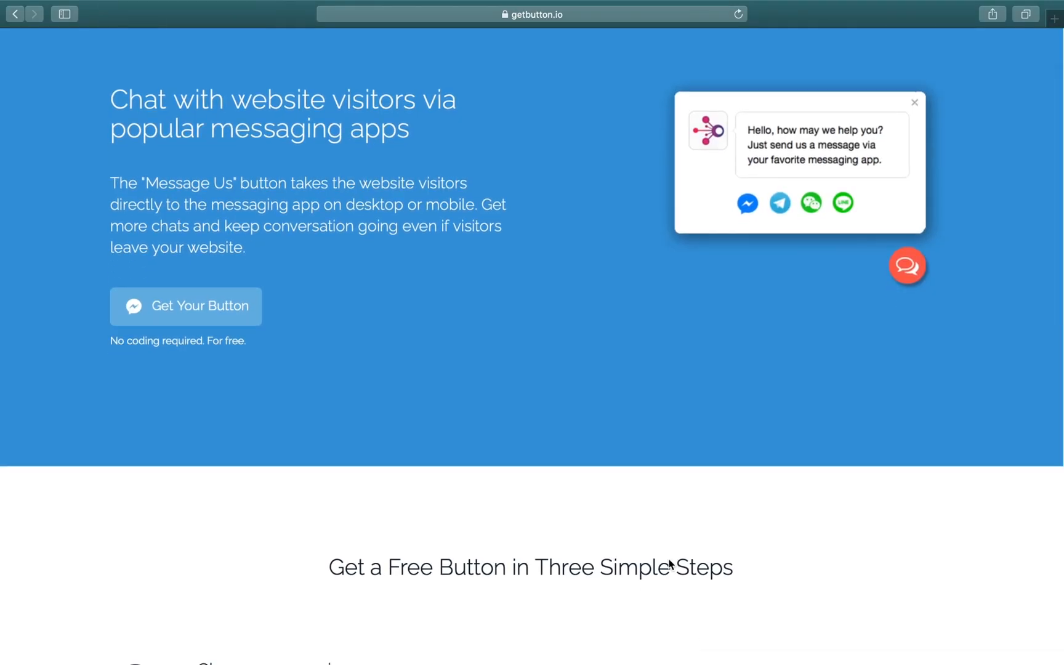
{"action": "scroll", "scroll_direction": "down", "scroll_amount": 3}
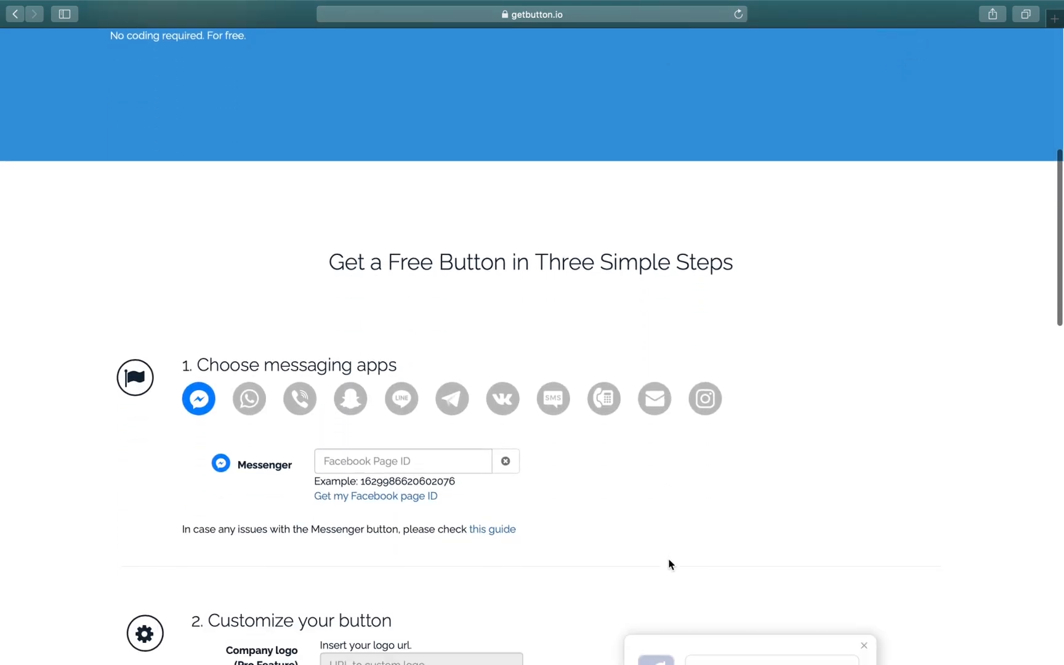
{"action": "scroll", "scroll_direction": "down", "scroll_amount": 3}
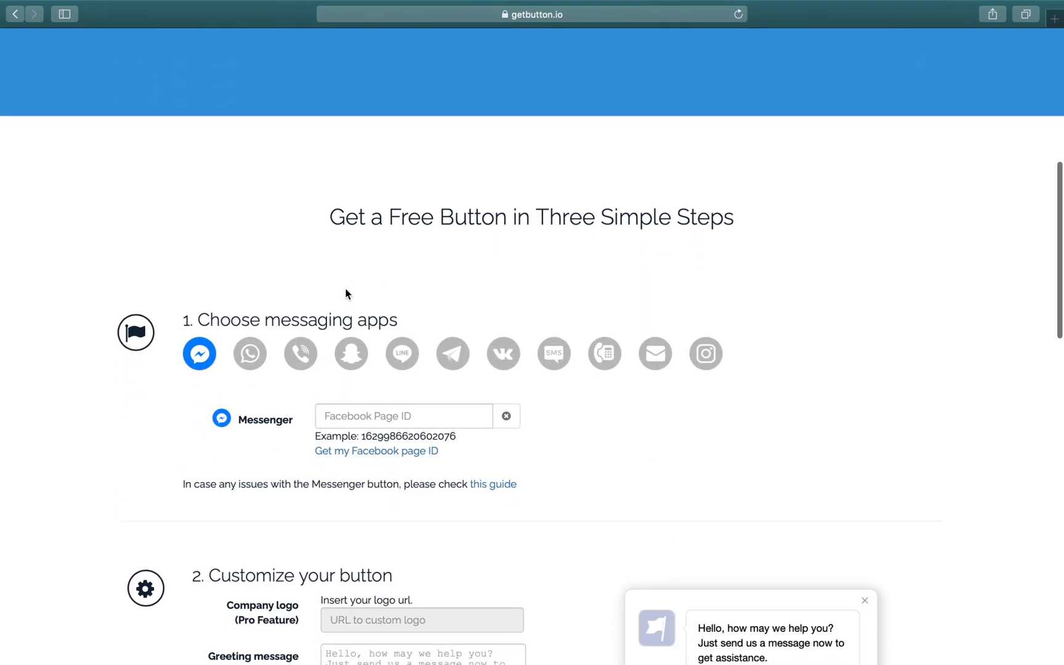
{"action": "mouse_move", "coordinate": [440, 323]}
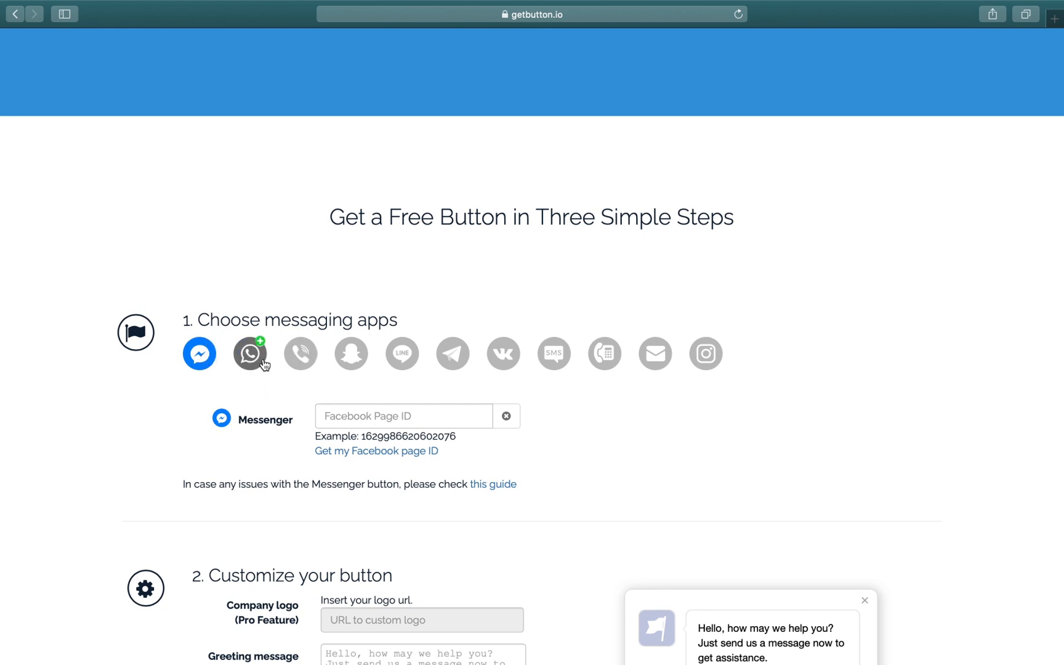
{"action": "left_click", "coordinate": [250, 354]}
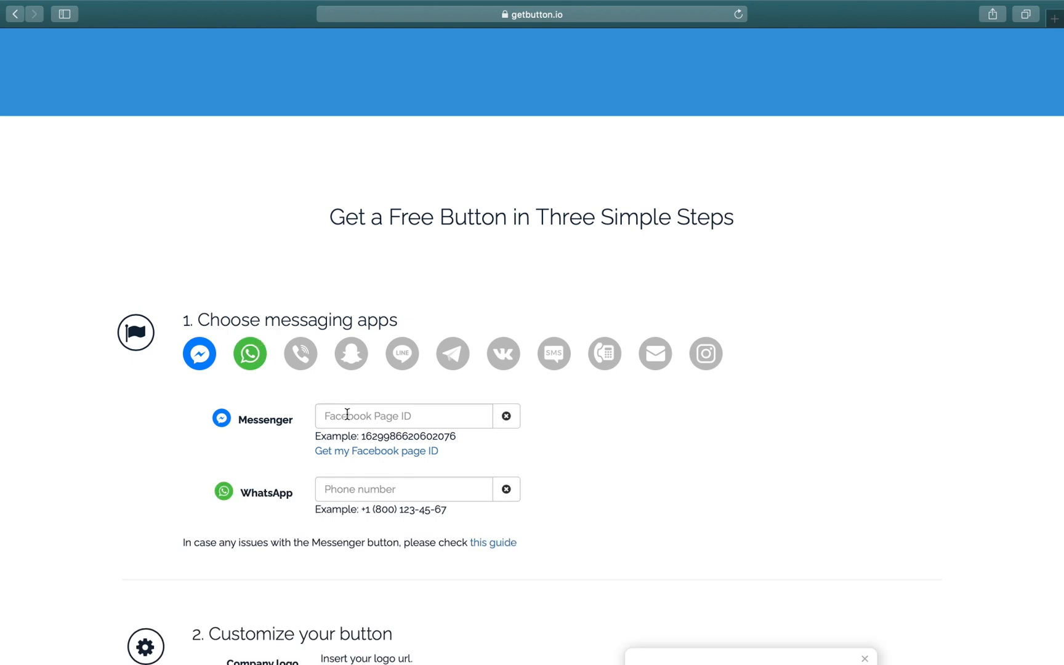
{"action": "mouse_move", "coordinate": [333, 456]}
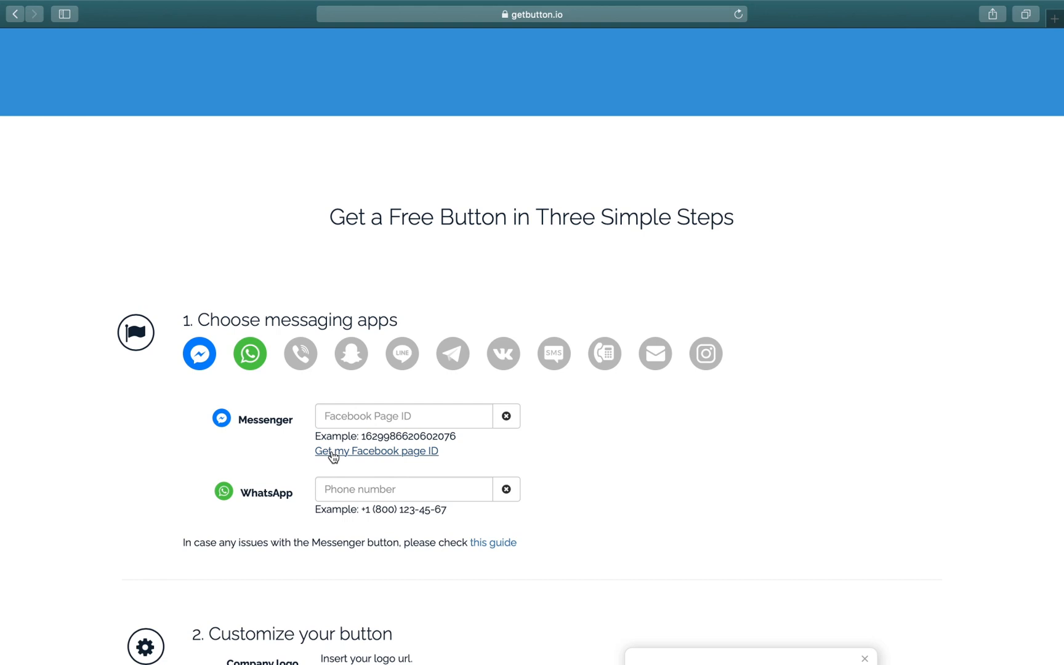
{"action": "left_click", "coordinate": [376, 451]}
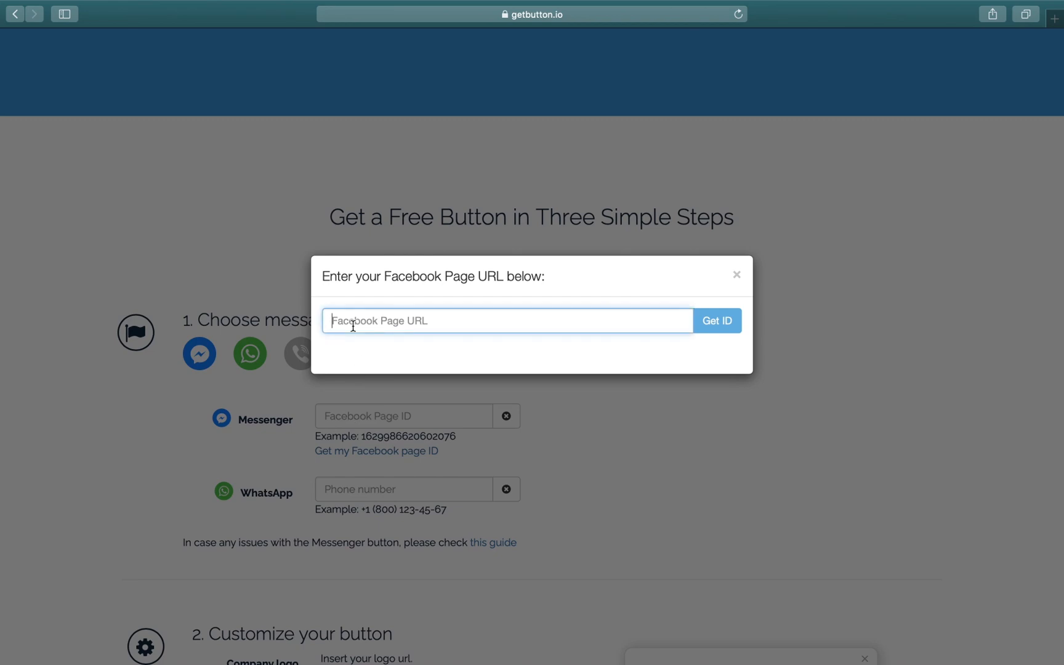
{"action": "type", "text": "https://facebook.com/ishithemes"}
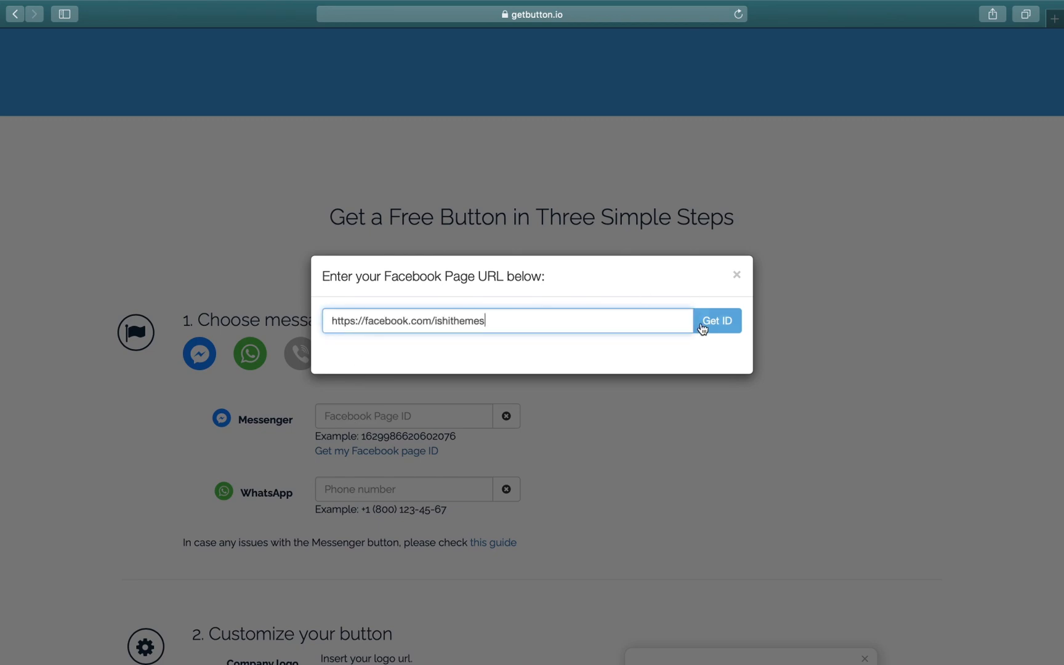
{"action": "left_click", "coordinate": [717, 321]}
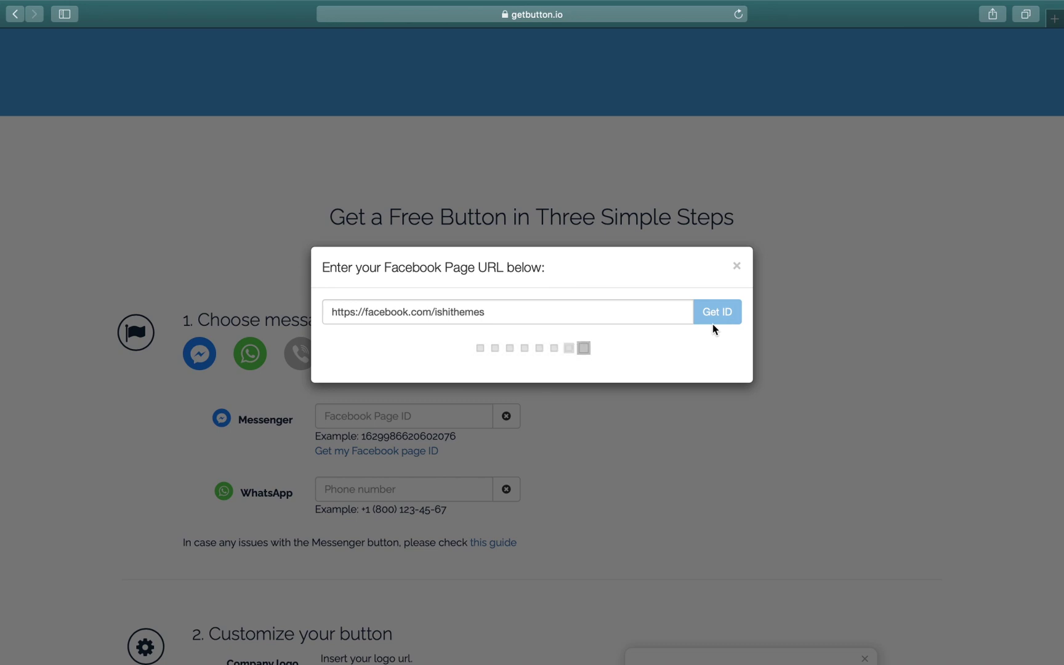
{"action": "left_click", "coordinate": [716, 311]}
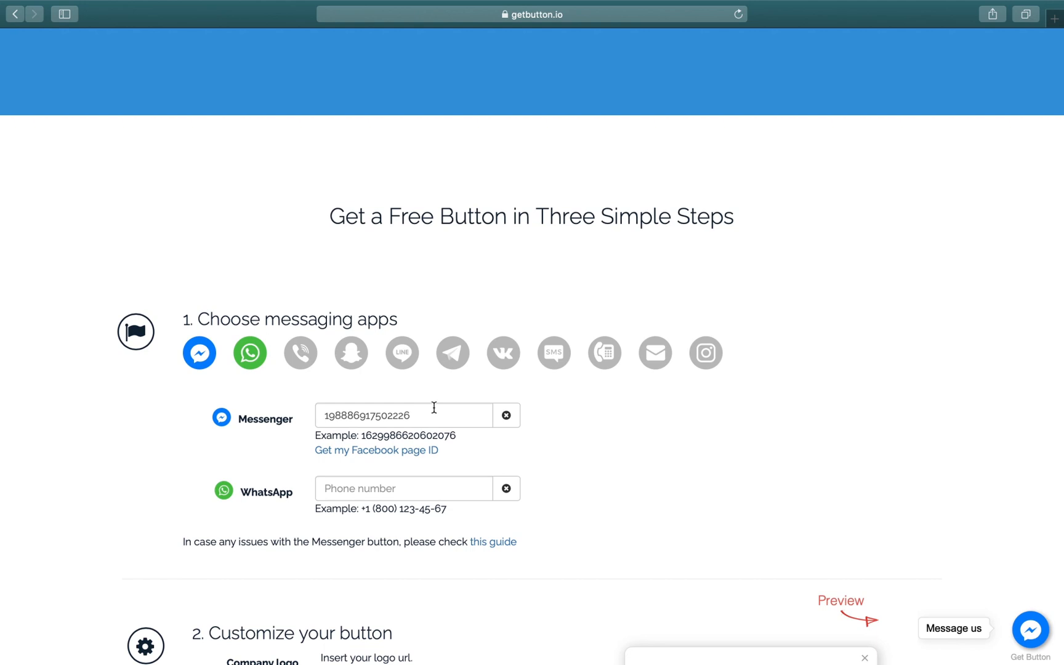
Step: Swap WhatsApp for Instagram and enter the Instagram username ishith (Ishithemes)
{"action": "left_click", "coordinate": [249, 353]}
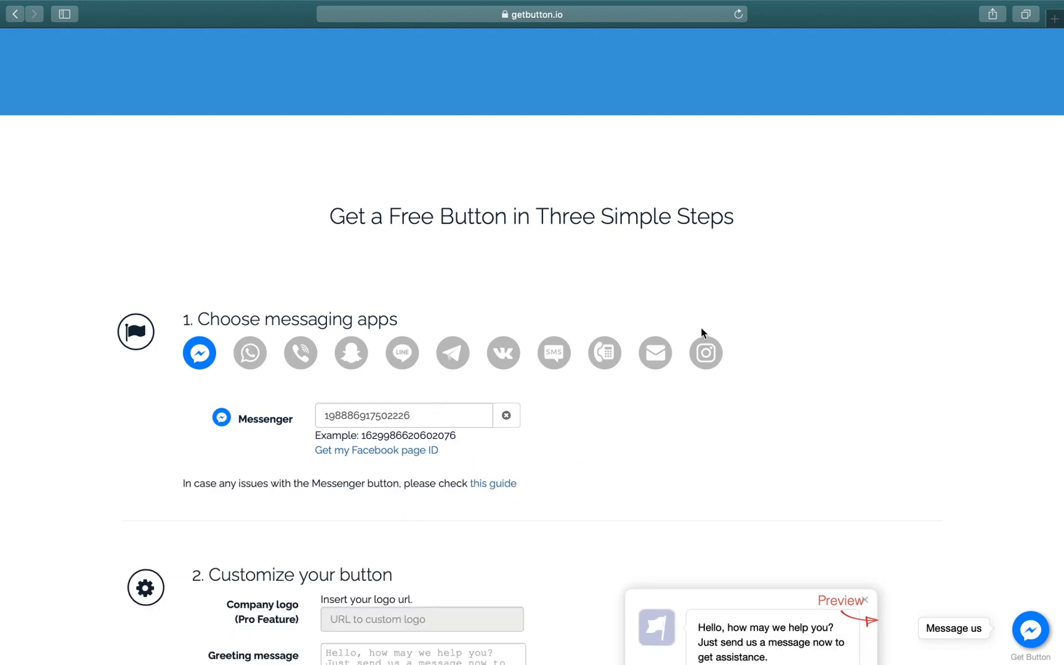
{"action": "left_click", "coordinate": [705, 352]}
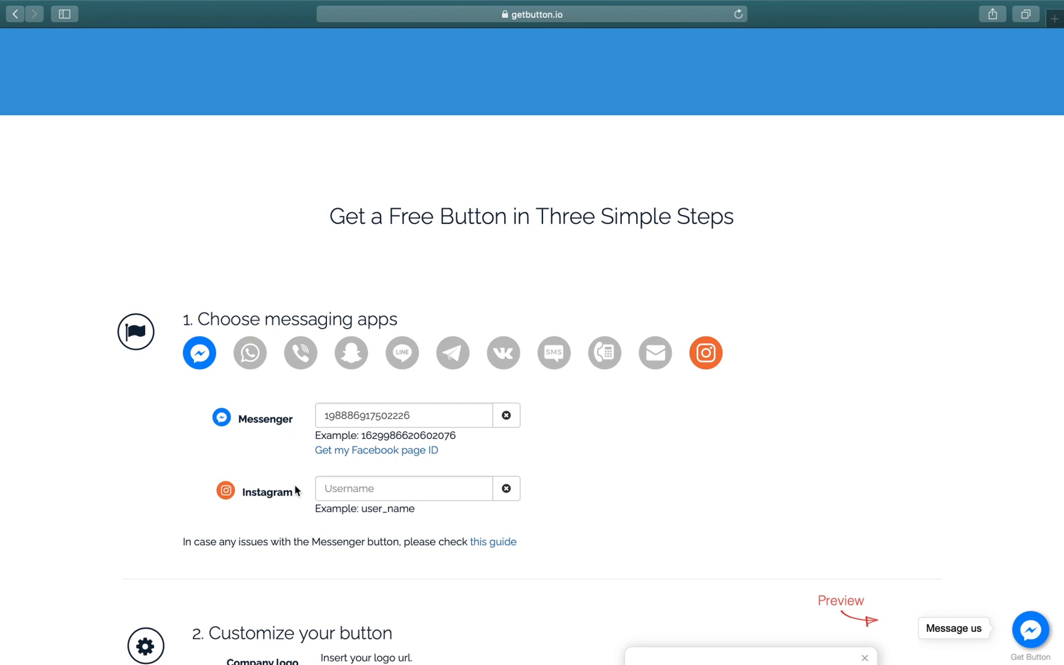
{"action": "left_click", "coordinate": [404, 488]}
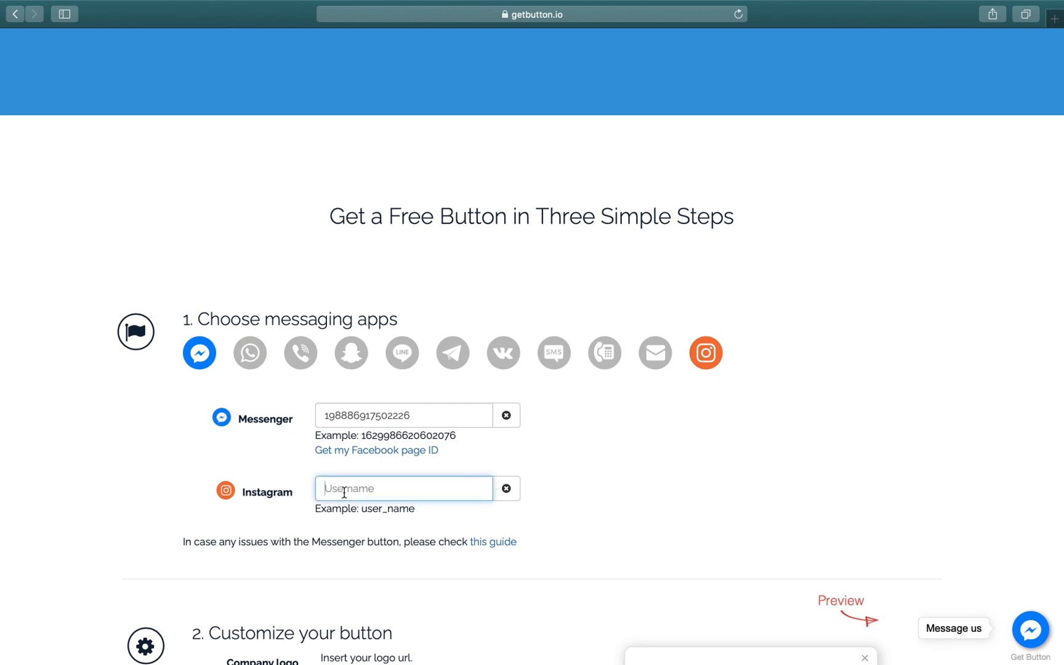
{"action": "type", "text": "ishithemes"}
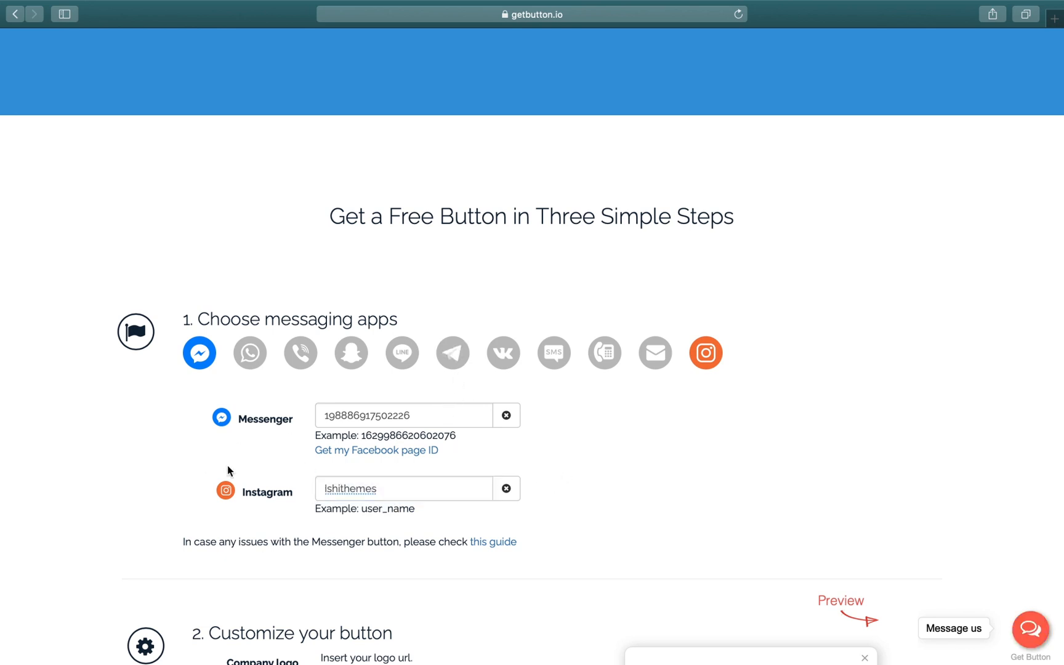
{"action": "mouse_move", "coordinate": [1032, 629]}
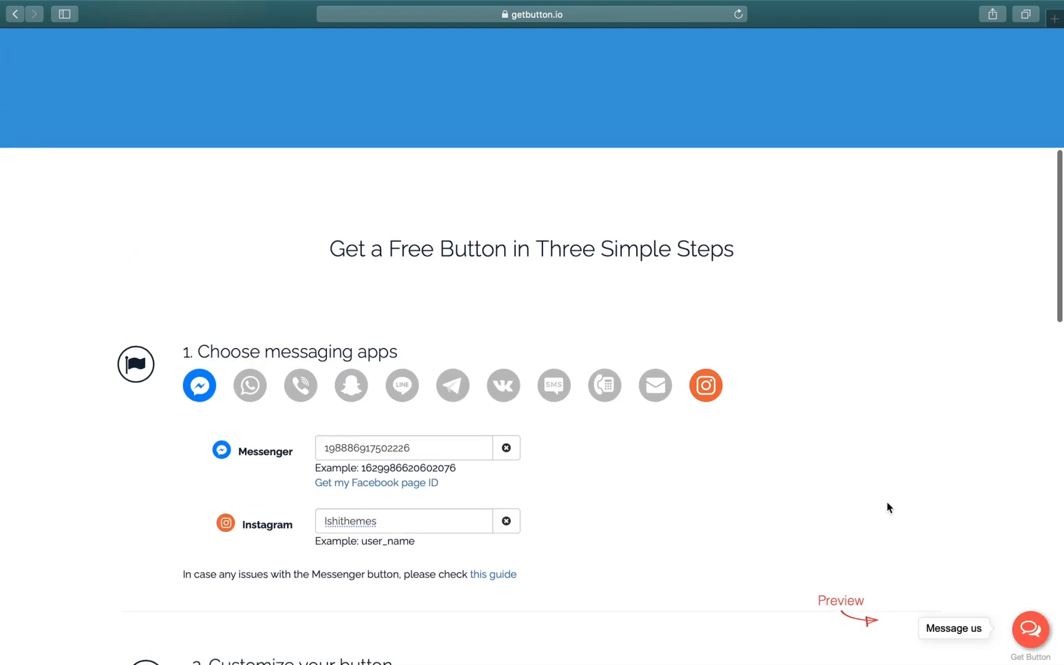
{"action": "left_click", "coordinate": [1029, 628]}
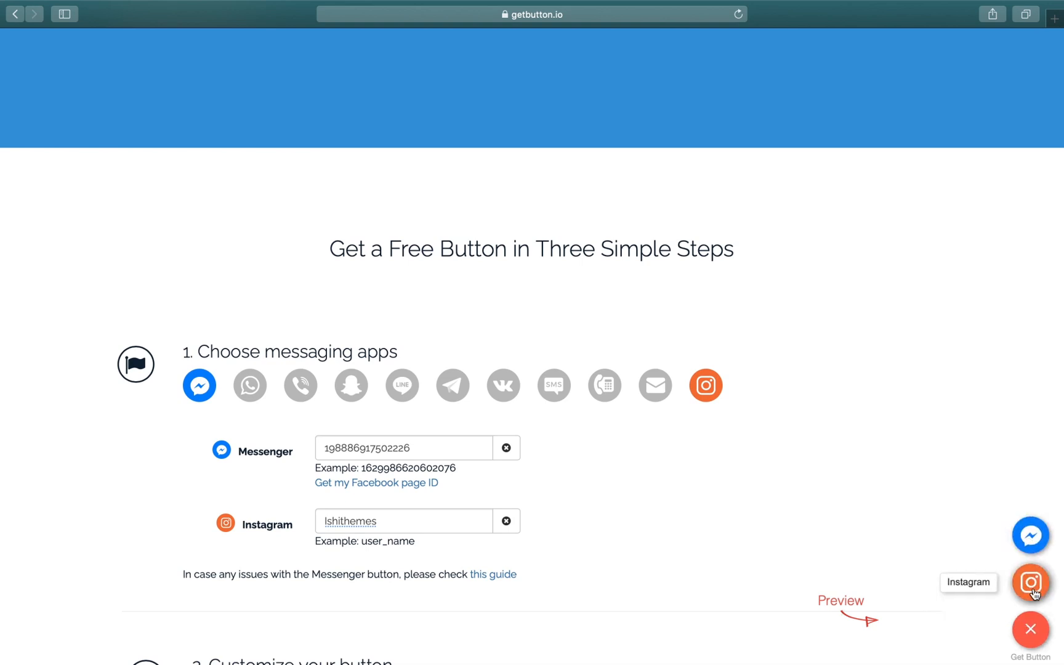
{"action": "mouse_move", "coordinate": [263, 504]}
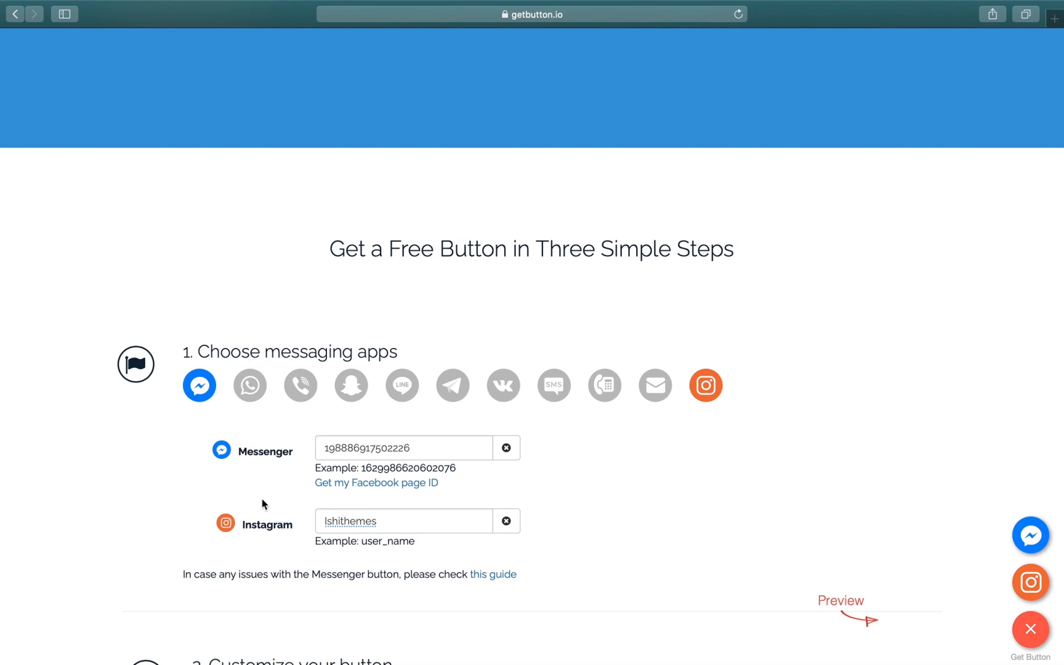
{"action": "mouse_move", "coordinate": [228, 392]}
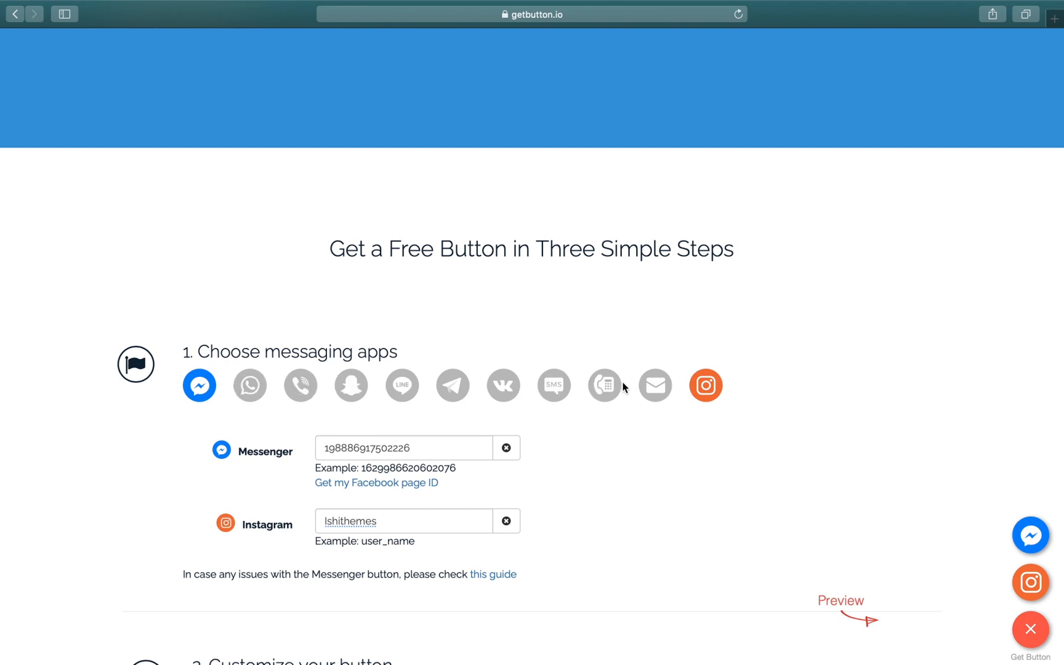
{"action": "scroll", "scroll_direction": "down", "scroll_amount": 3}
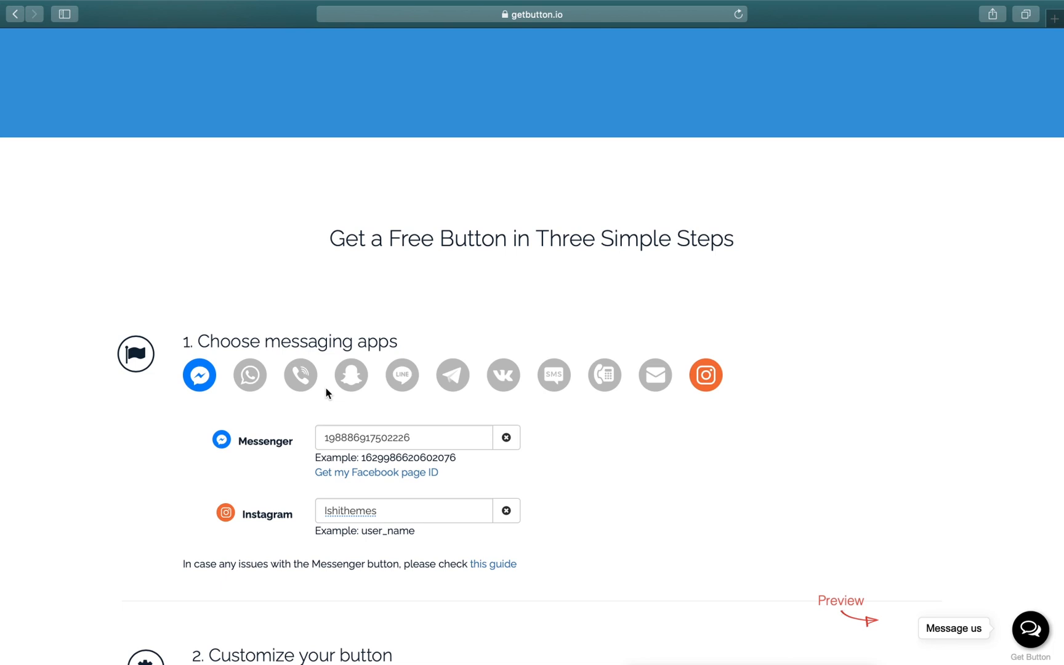
Step: Try Red and Green, then settle on Purple as the chat button colour
{"action": "scroll", "scroll_direction": "down", "scroll_amount": 3}
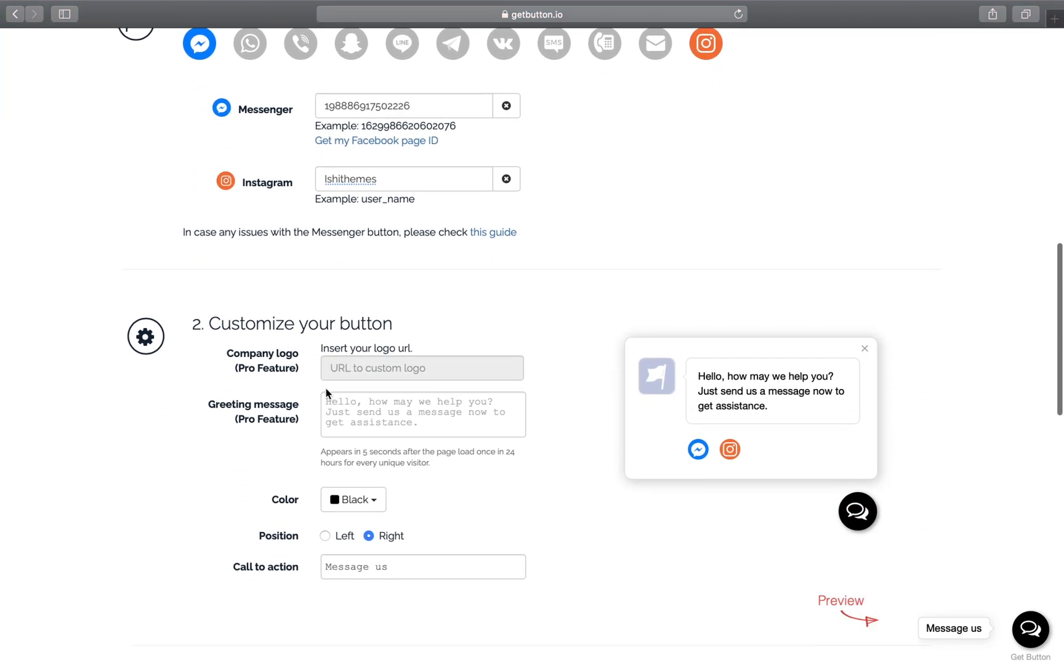
{"action": "mouse_move", "coordinate": [826, 534]}
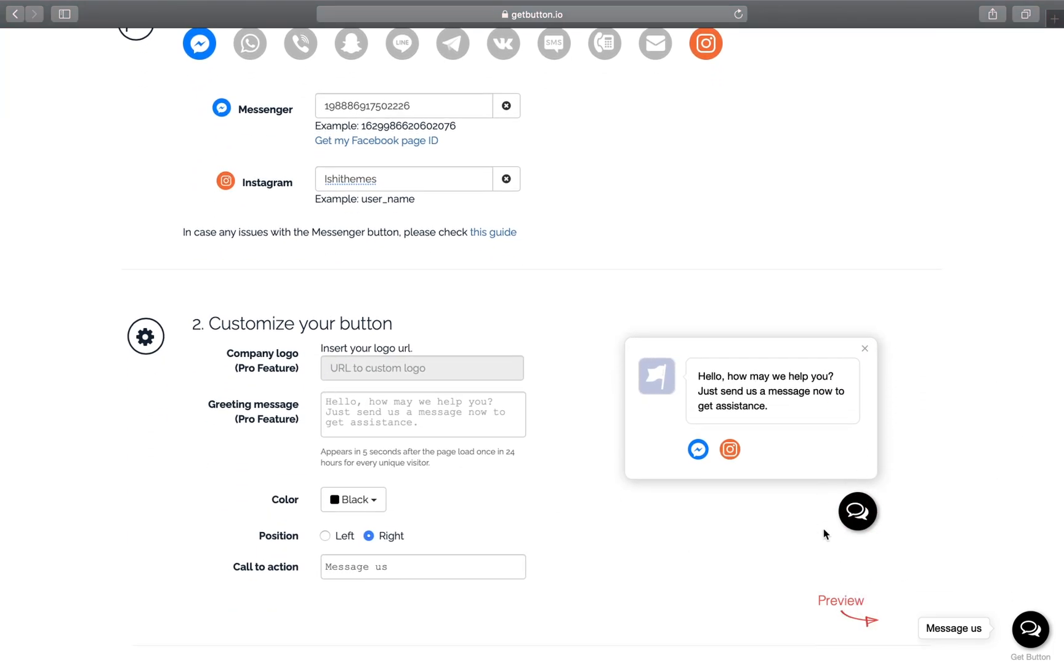
{"action": "mouse_move", "coordinate": [385, 397]}
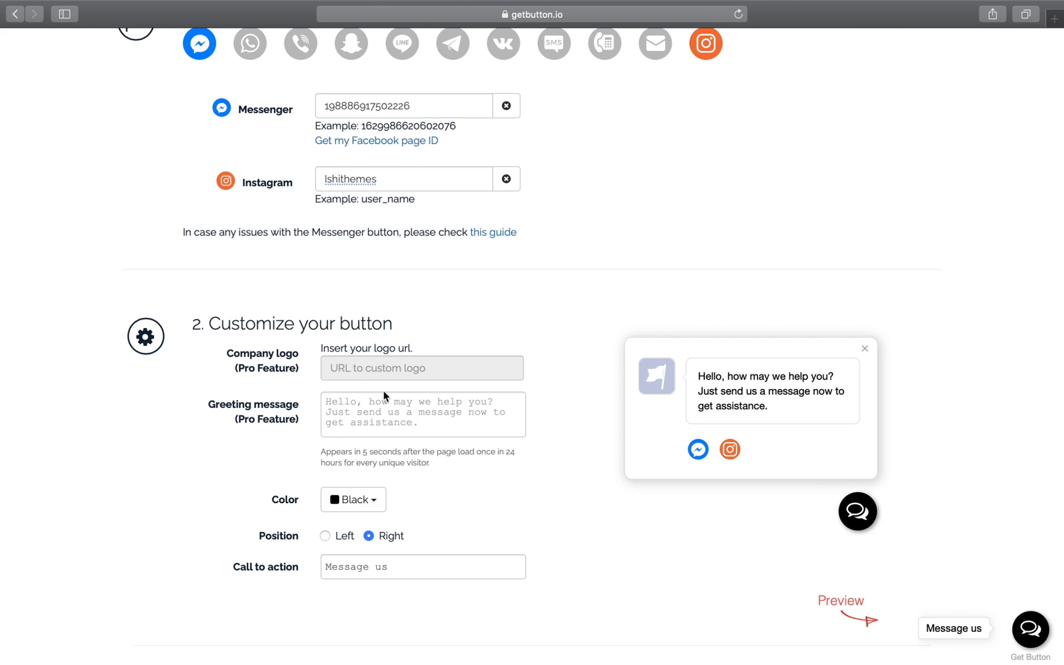
{"action": "mouse_move", "coordinate": [330, 366]}
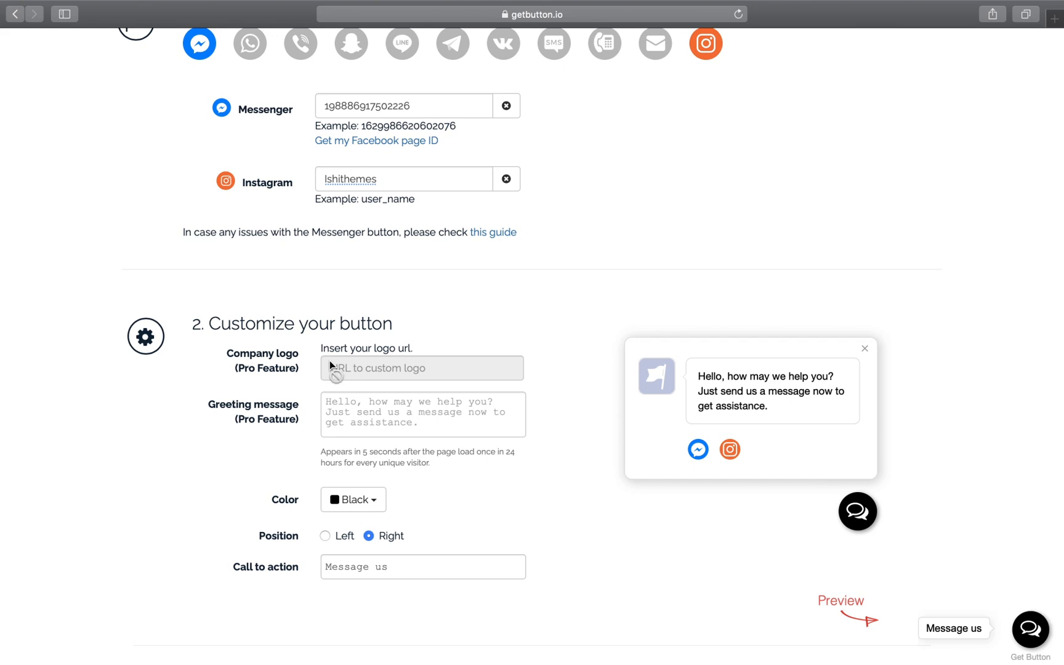
{"action": "mouse_move", "coordinate": [374, 372]}
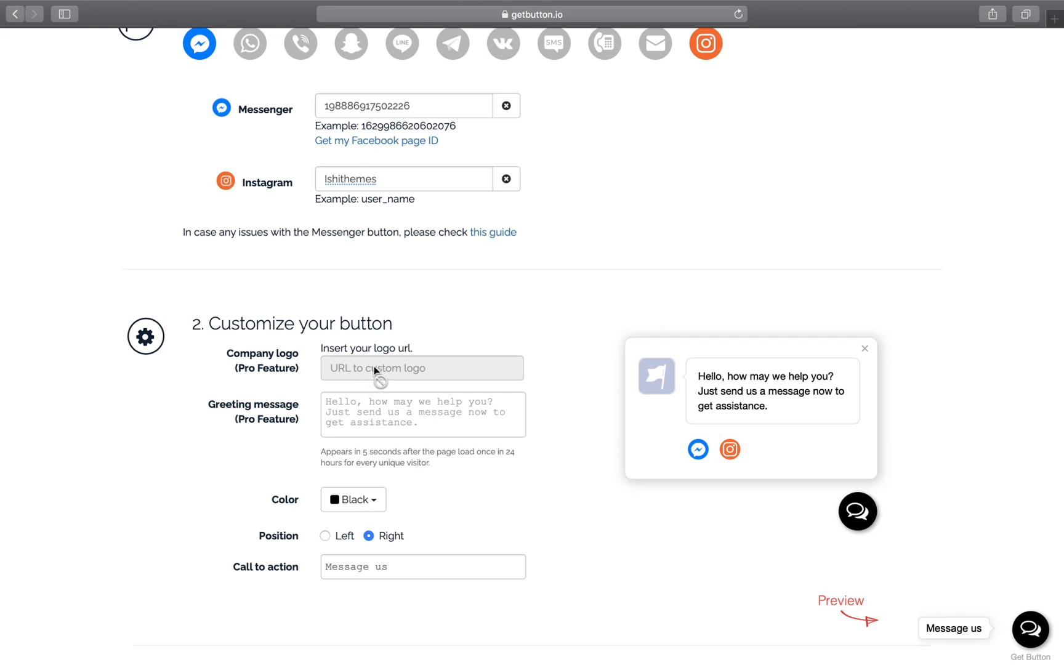
{"action": "mouse_move", "coordinate": [357, 406]}
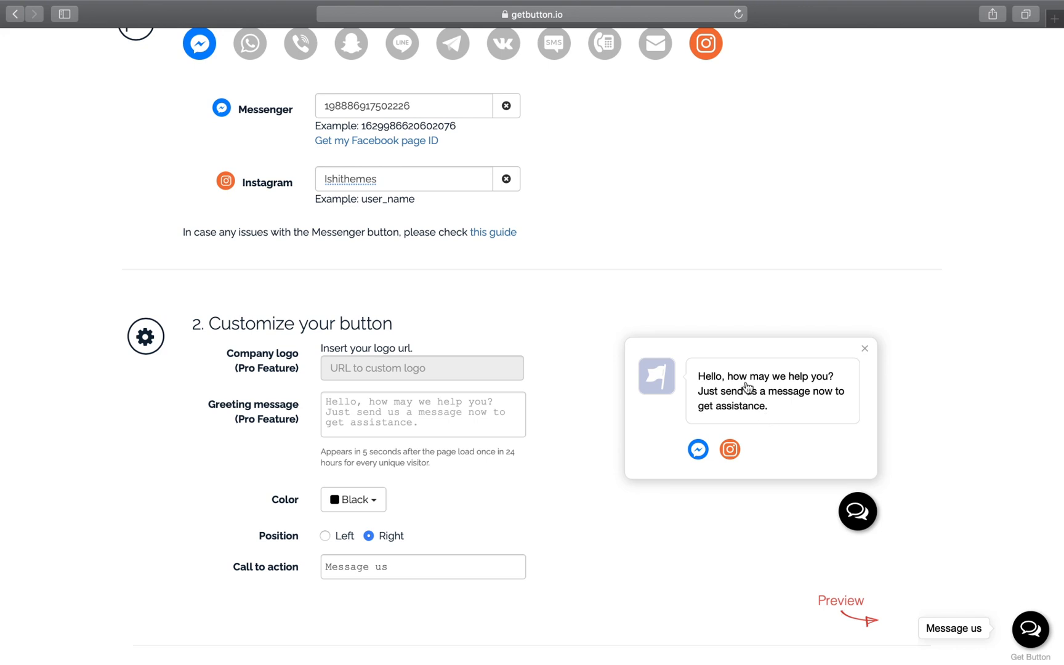
{"action": "mouse_move", "coordinate": [747, 404]}
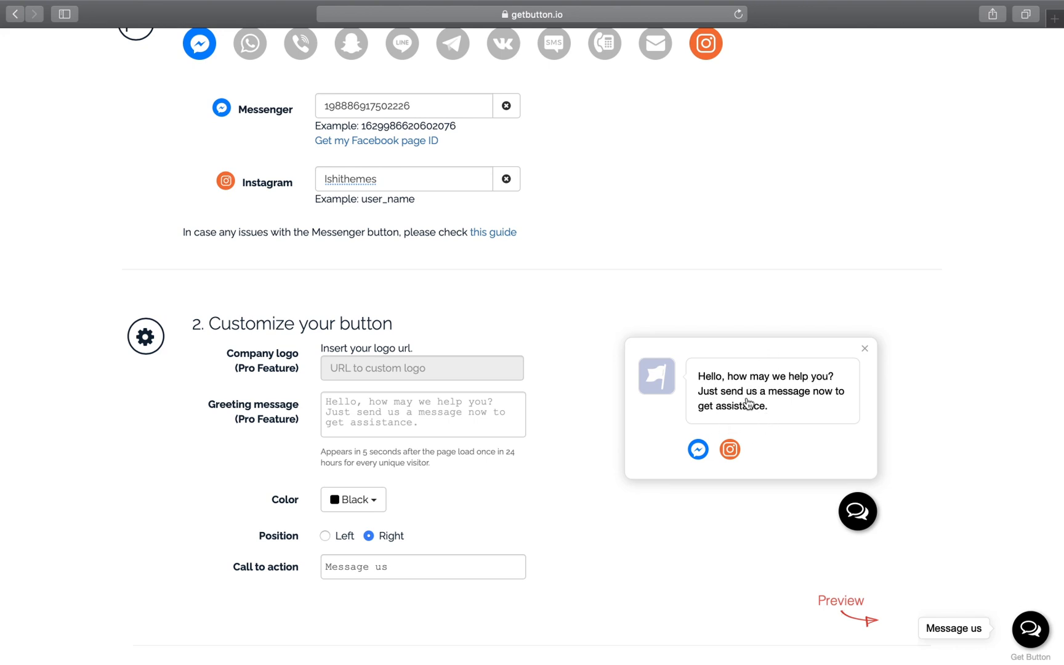
{"action": "mouse_move", "coordinate": [734, 424]}
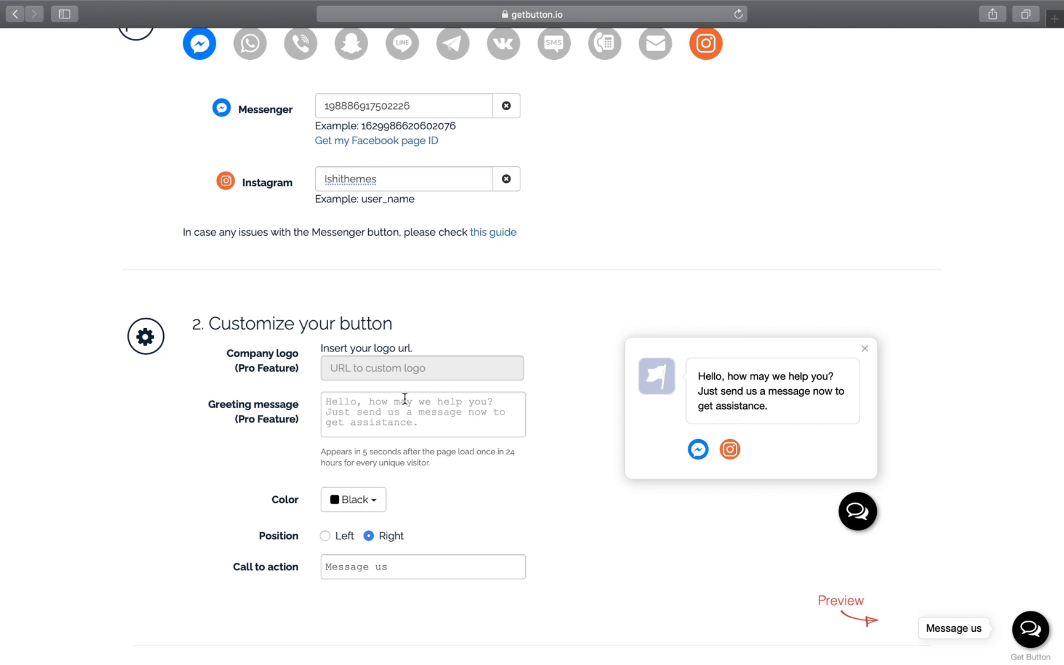
{"action": "left_click", "coordinate": [353, 499]}
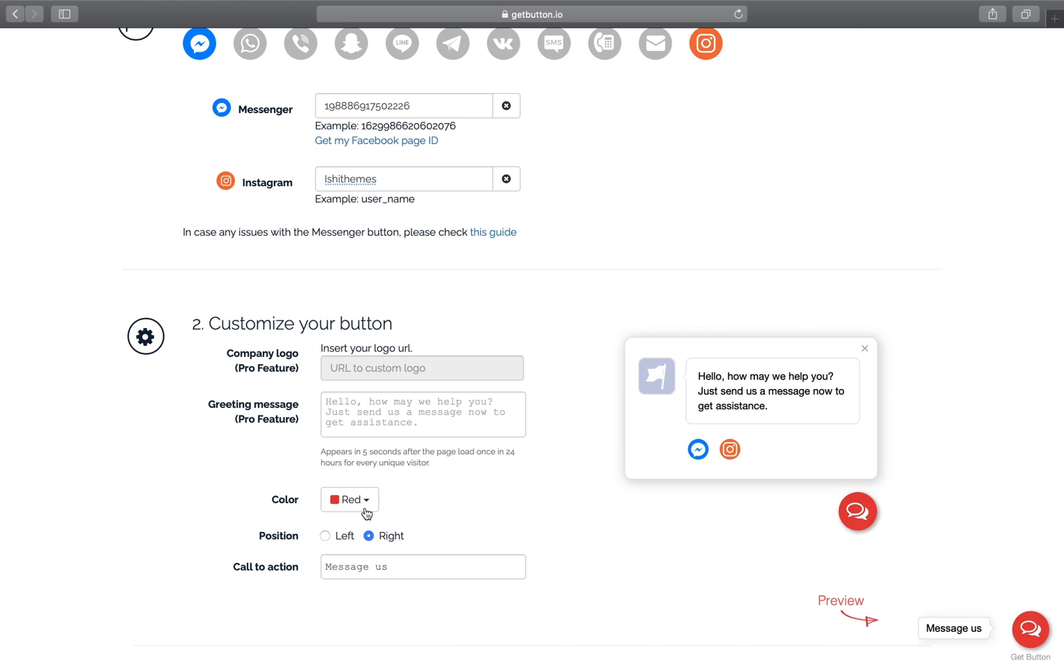
{"action": "left_click", "coordinate": [349, 499]}
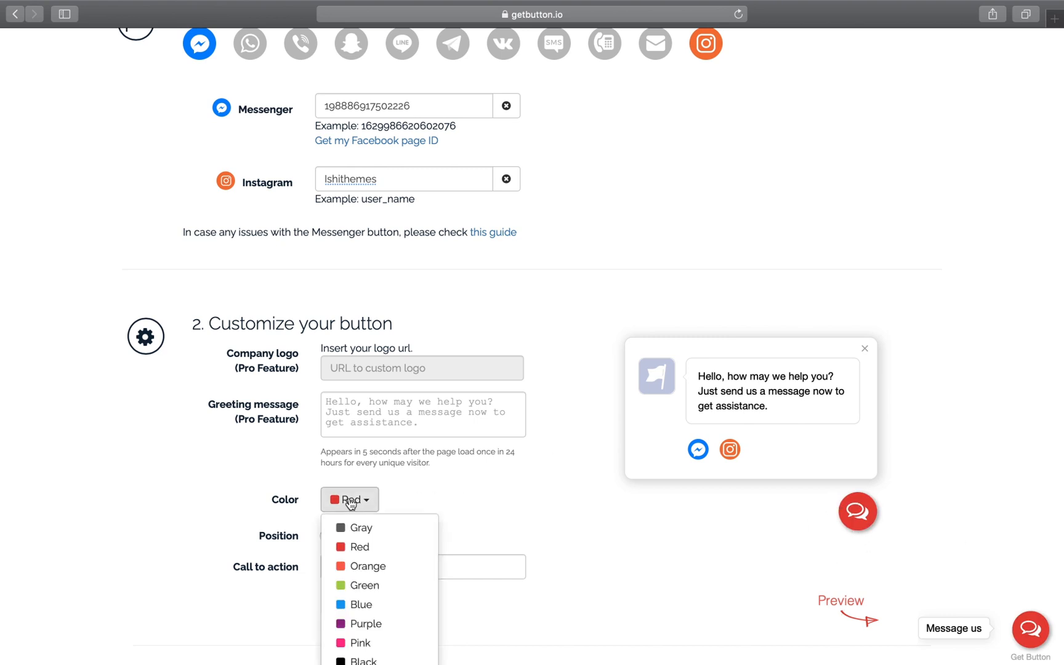
{"action": "scroll", "scroll_direction": "down", "scroll_amount": 3}
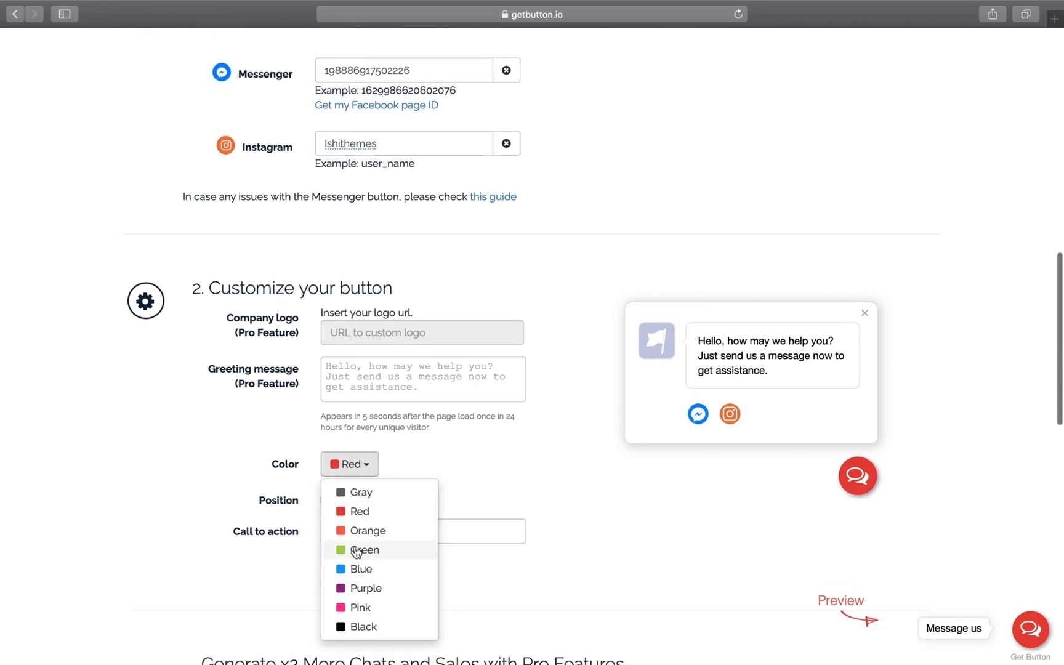
{"action": "left_click", "coordinate": [364, 550]}
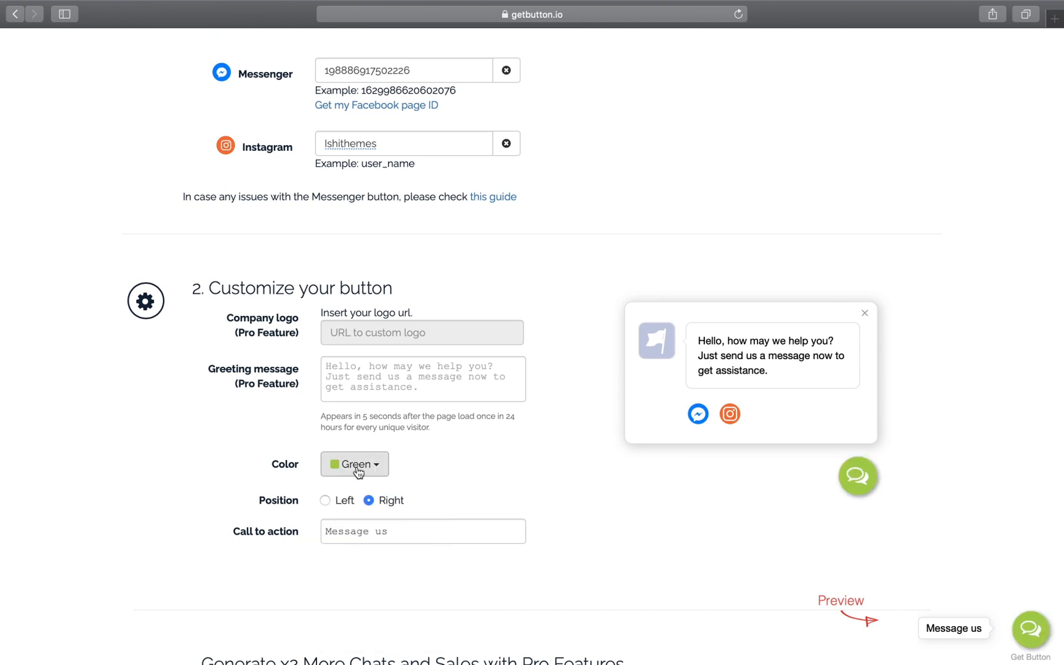
{"action": "left_click", "coordinate": [355, 464]}
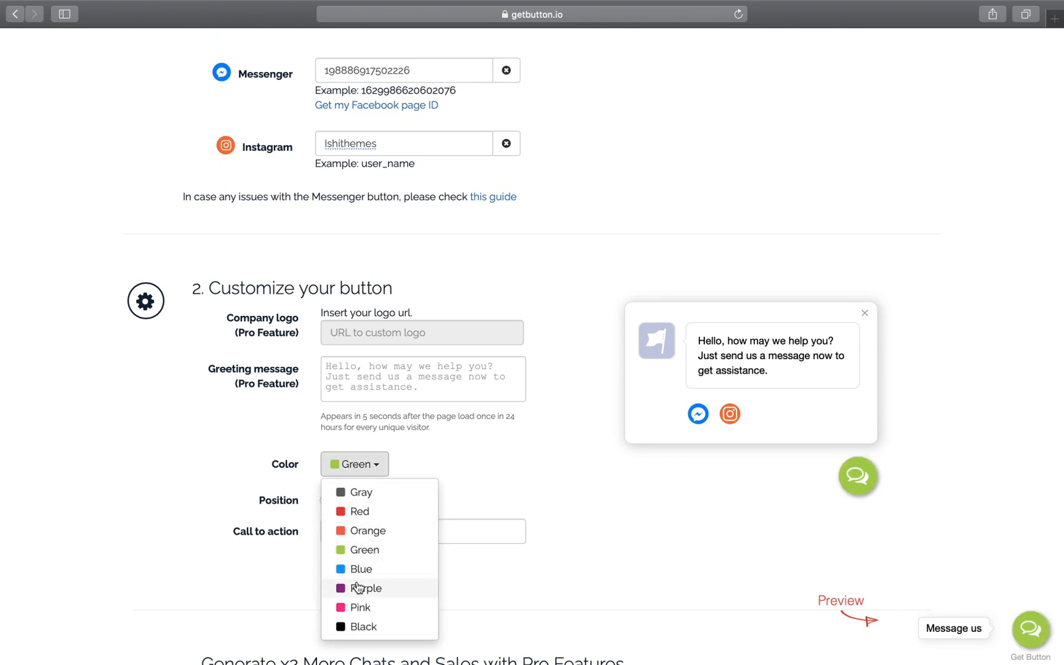
{"action": "left_click", "coordinate": [367, 588]}
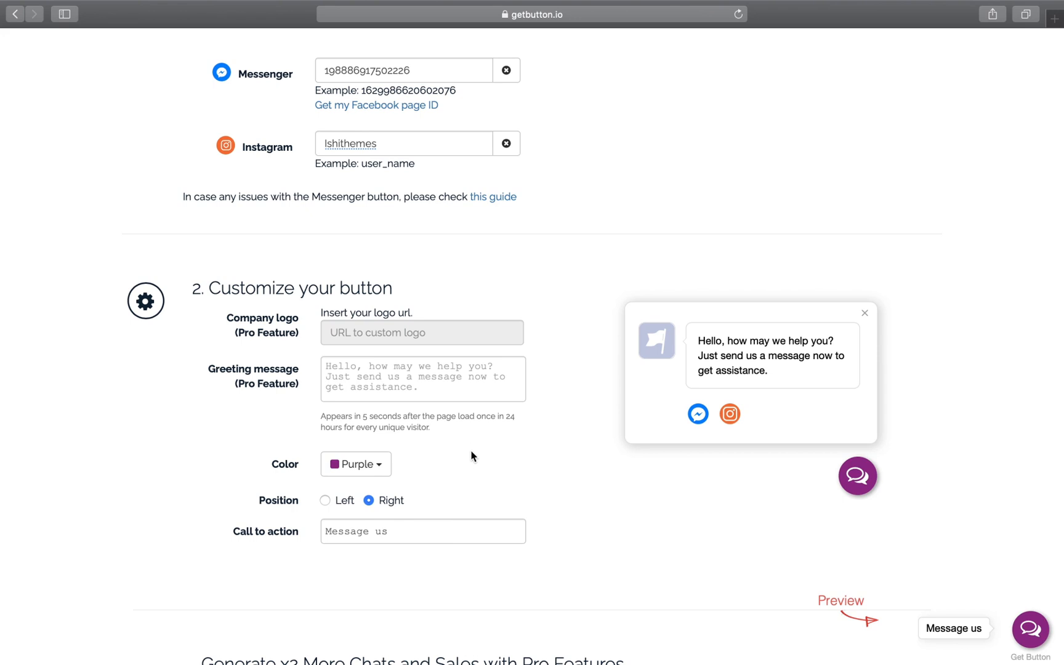
{"action": "scroll", "scroll_direction": "down", "scroll_amount": 3}
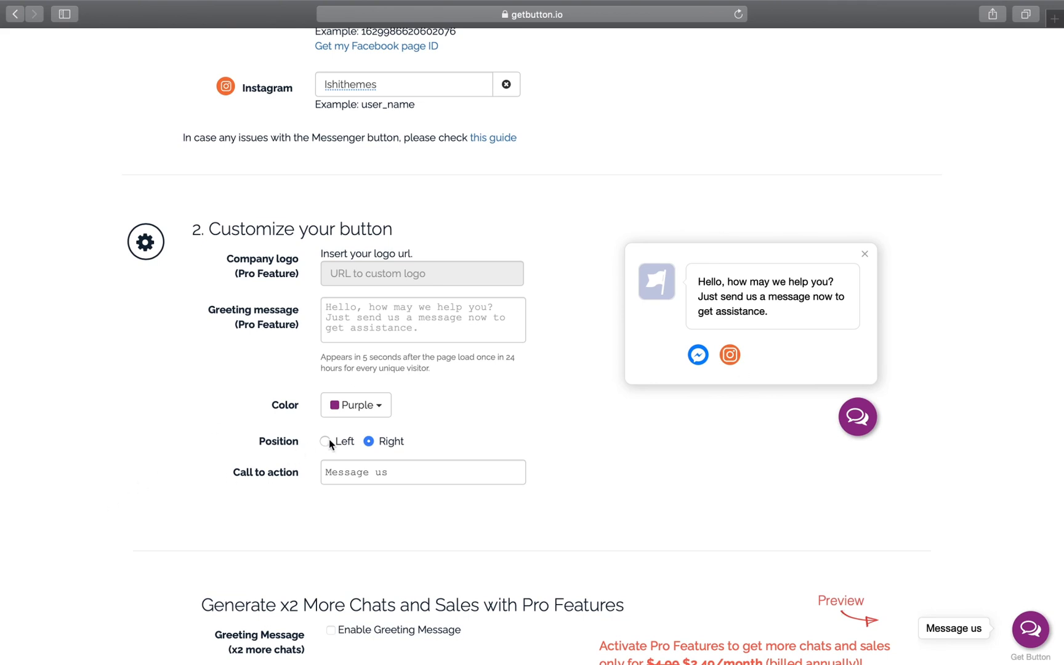
Step: Try Left then keep Right position, and replace 'Message us' with 'We're Online'
{"action": "left_click", "coordinate": [324, 442]}
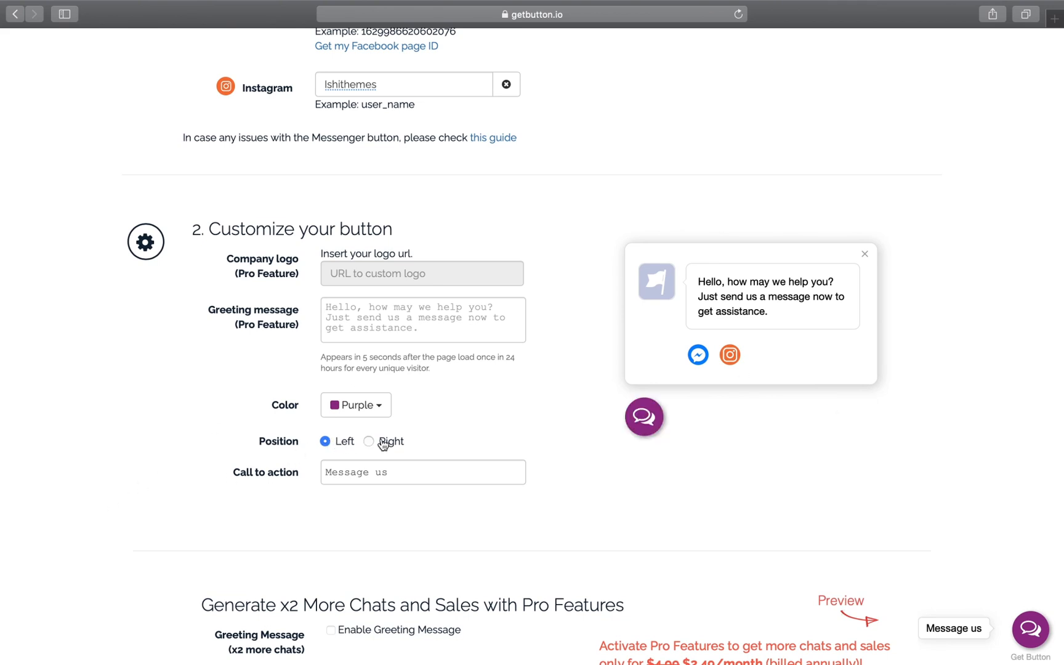
{"action": "left_click", "coordinate": [369, 441]}
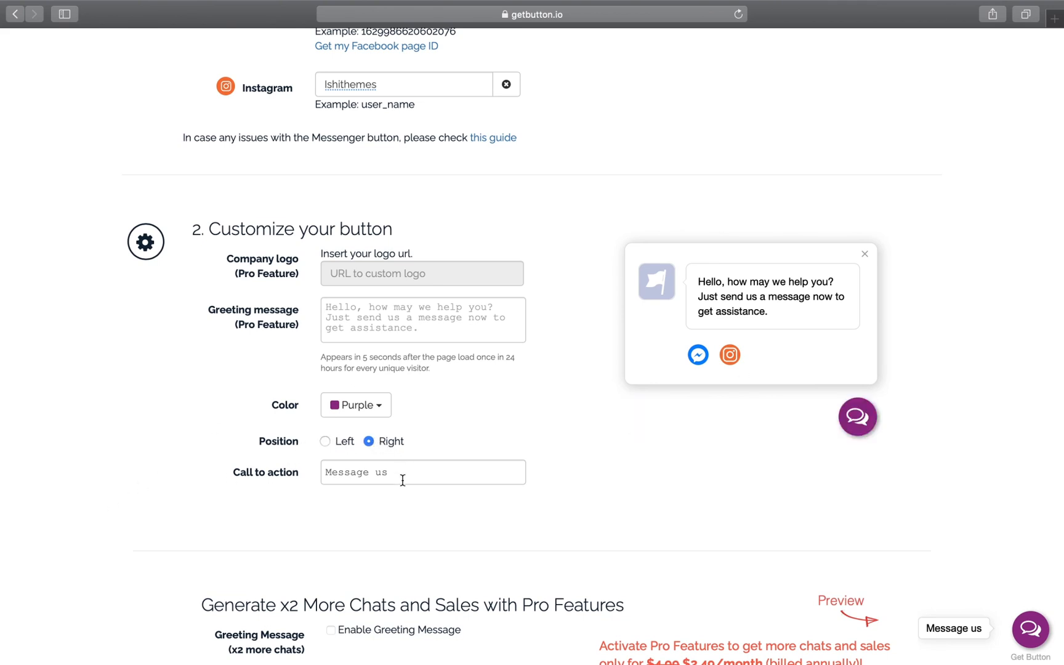
{"action": "scroll", "scroll_direction": "down", "scroll_amount": 3}
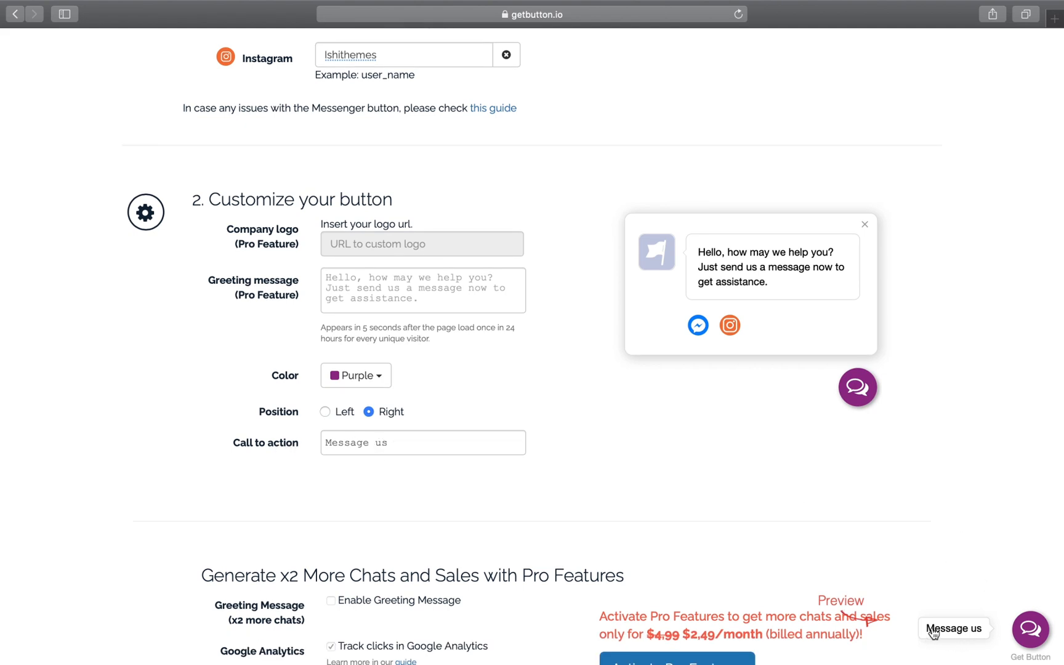
{"action": "mouse_move", "coordinate": [406, 424]}
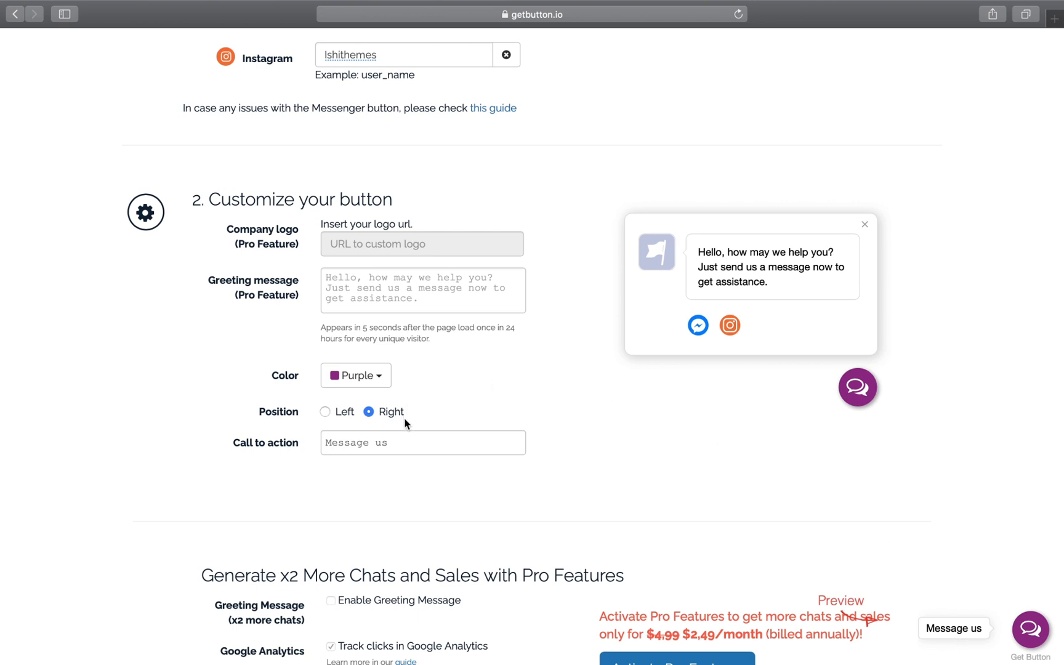
{"action": "double_click", "coordinate": [356, 443]}
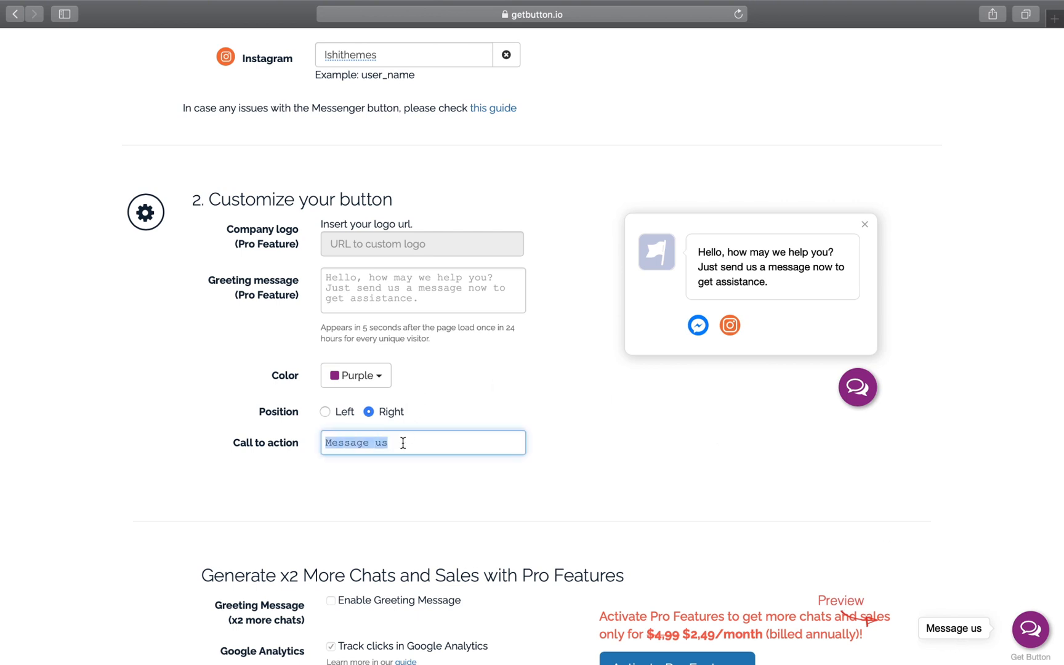
{"action": "type", "text": "We're"}
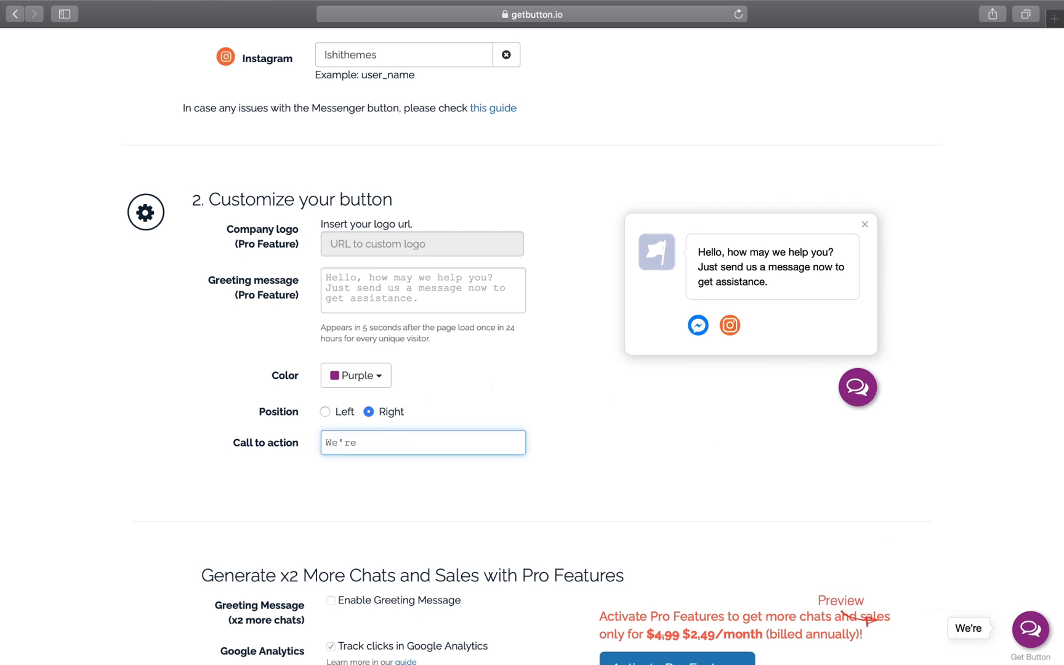
{"action": "type", "text": "Online"}
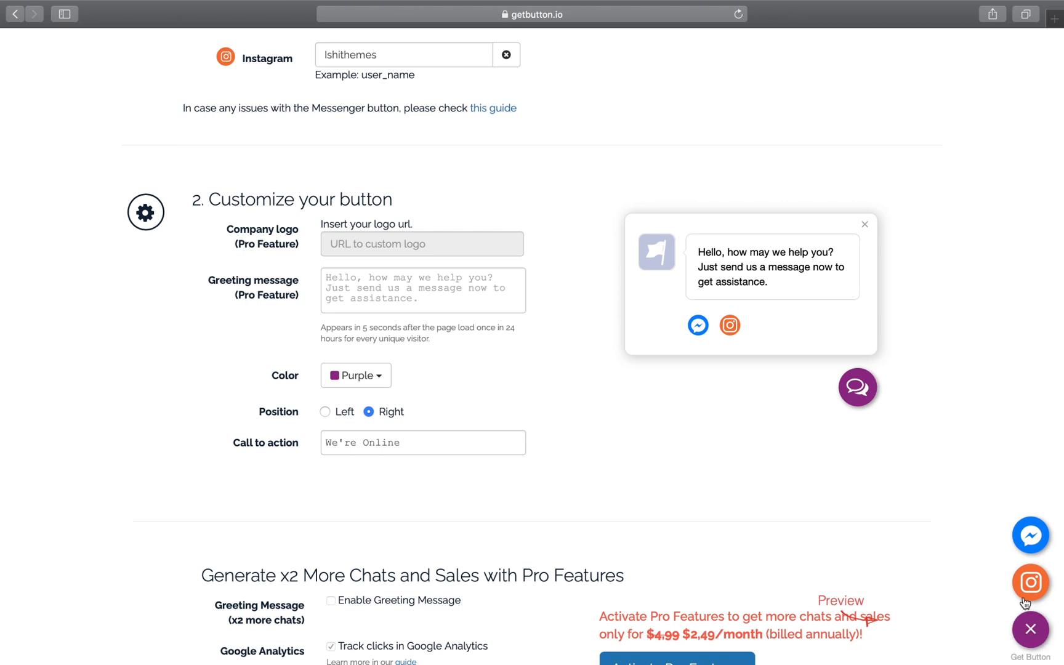
Step: Scroll past Pro Features to step 3, Add the code to your website
{"action": "scroll", "scroll_direction": "down", "scroll_amount": 3}
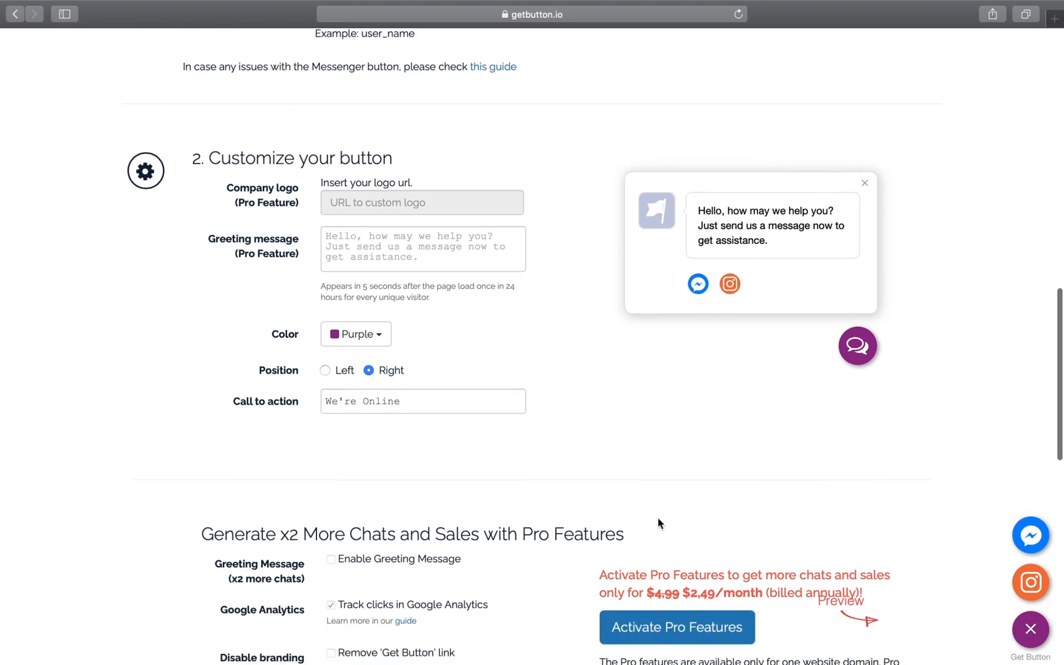
{"action": "scroll", "scroll_direction": "down", "scroll_amount": 3}
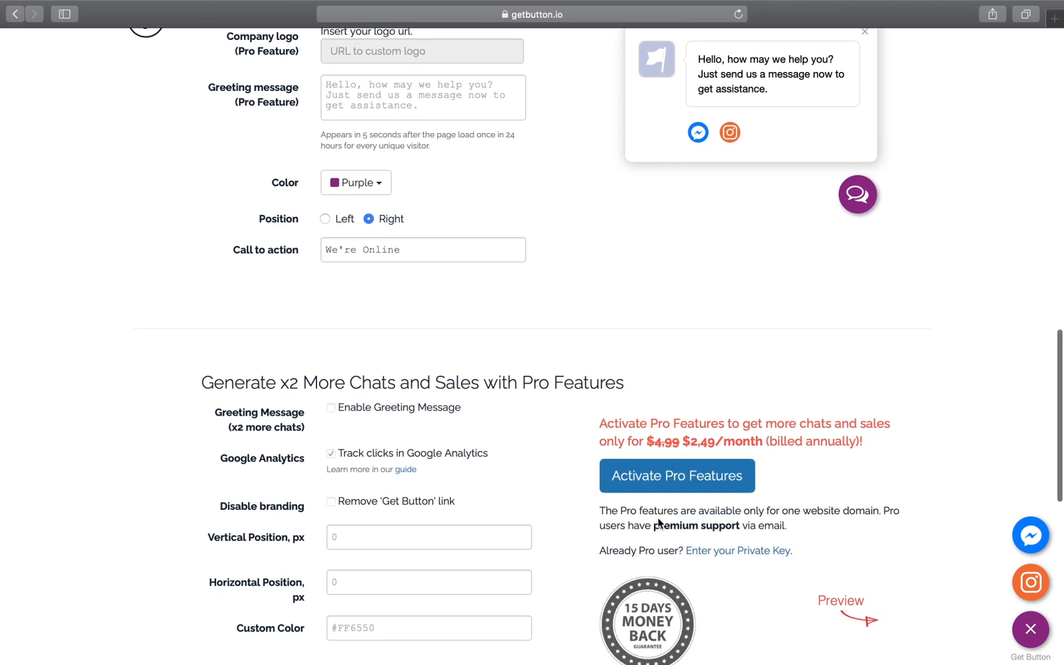
{"action": "scroll", "scroll_direction": "down", "scroll_amount": 3}
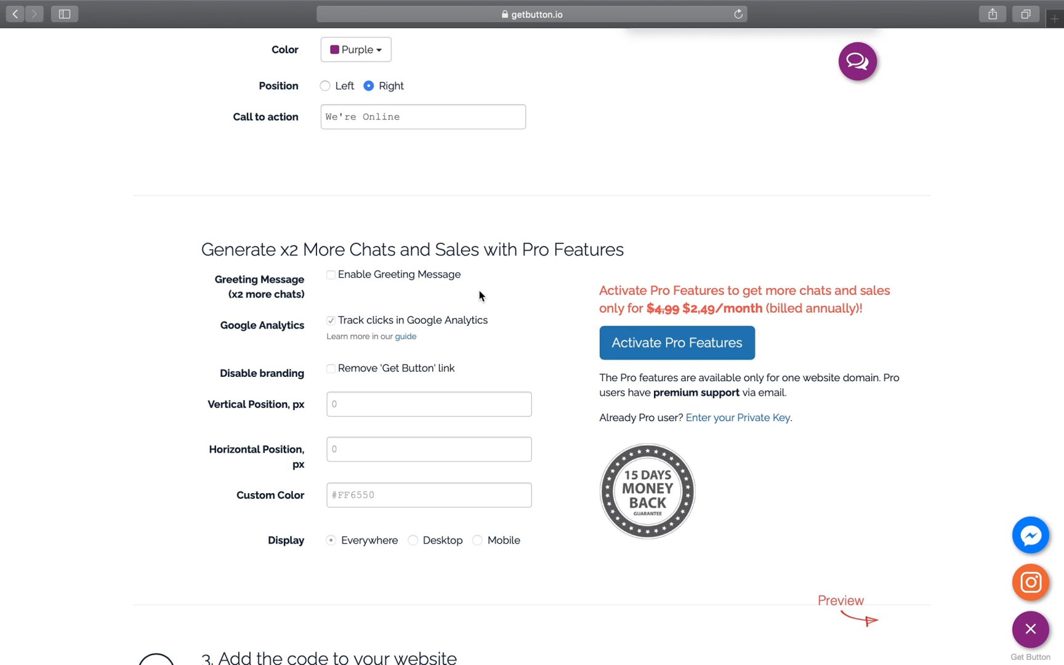
{"action": "scroll", "scroll_direction": "down", "scroll_amount": 3}
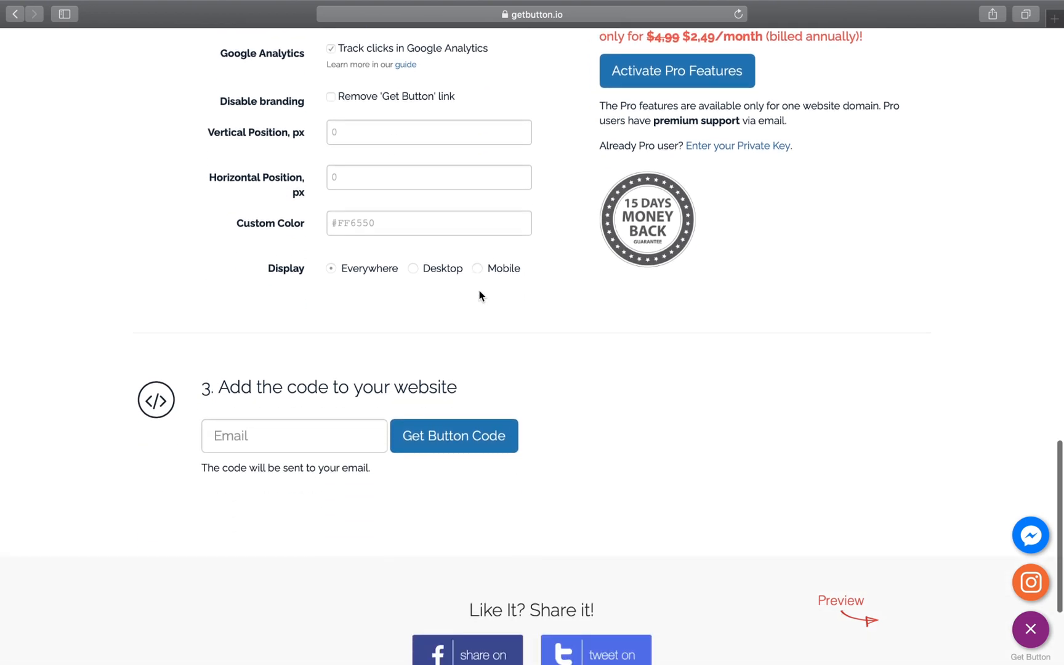
{"action": "scroll", "scroll_direction": "down", "scroll_amount": 3}
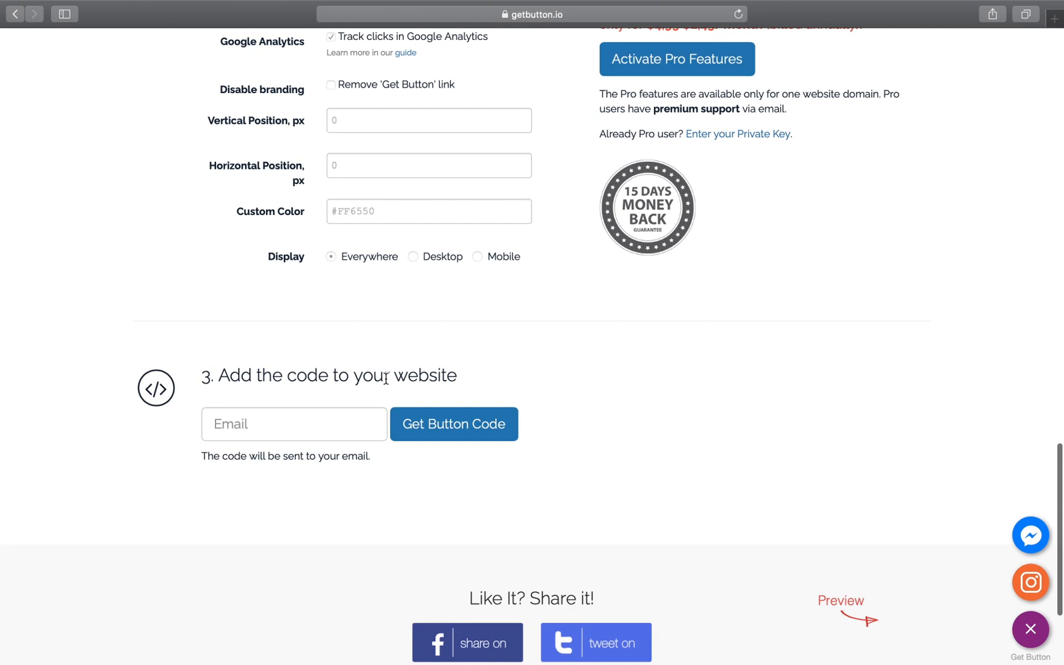
Step: Enter the email (ish) and request the button embed code with Get Button Code
{"action": "left_click", "coordinate": [294, 424]}
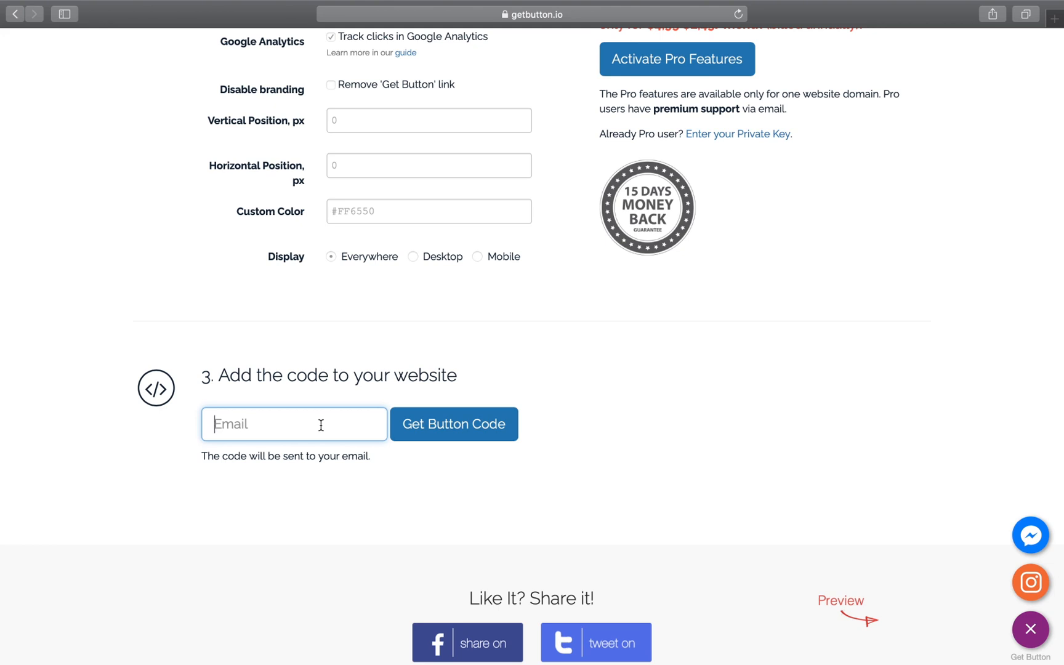
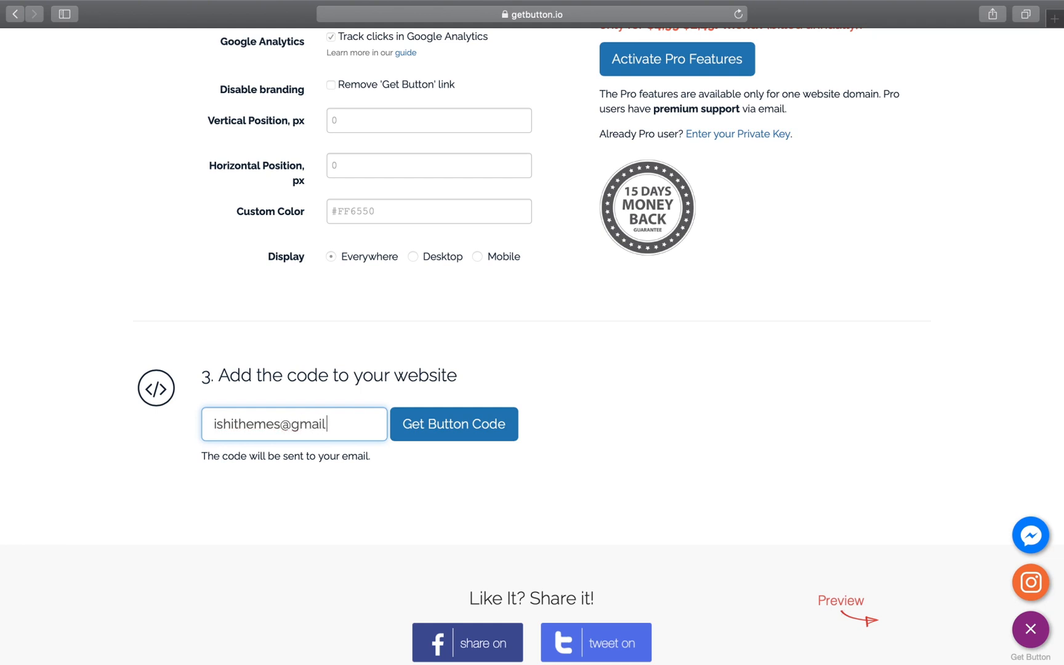
{"action": "left_click", "coordinate": [453, 424]}
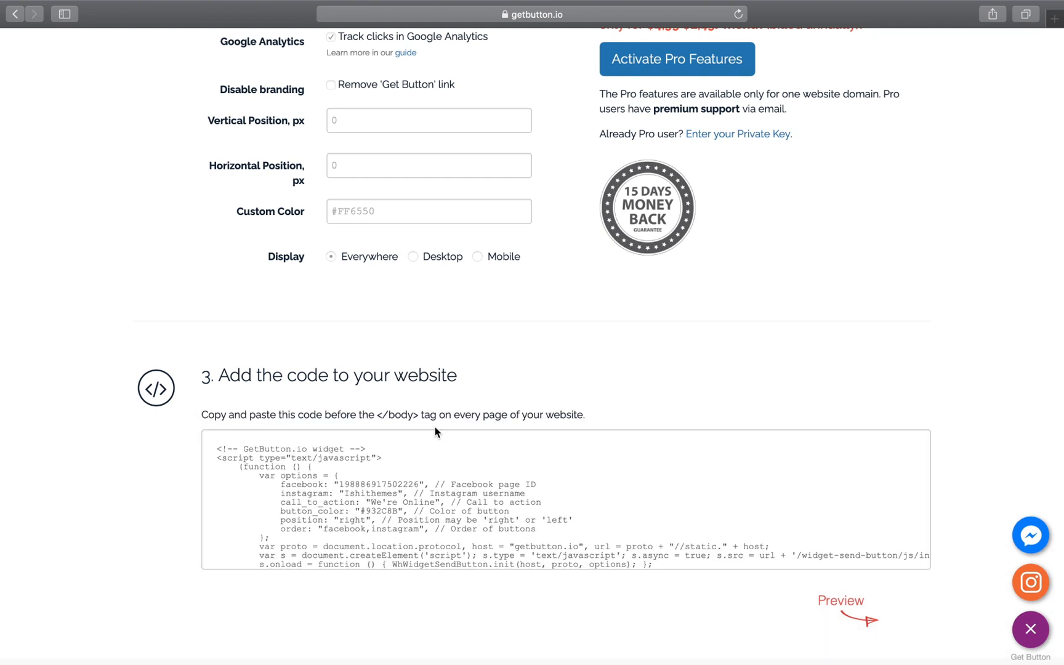
Step: Select the whole widget embed script and copy it from the context menu
{"action": "scroll", "scroll_direction": "down", "scroll_amount": 3}
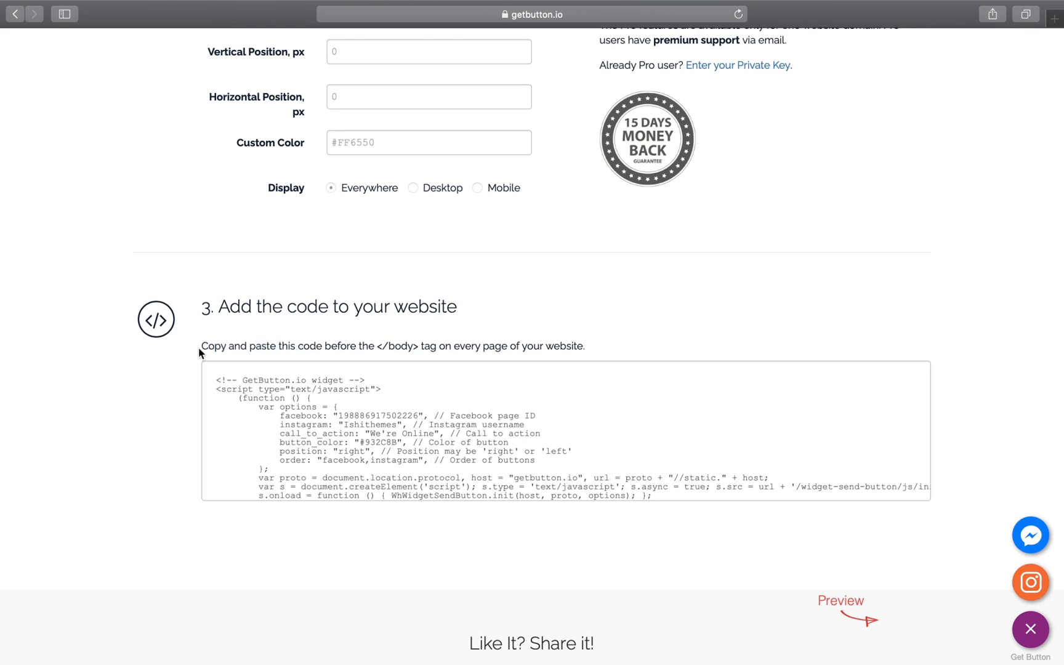
{"action": "left_click_drag", "start_coordinate": [202, 346], "coordinate": [399, 345]}
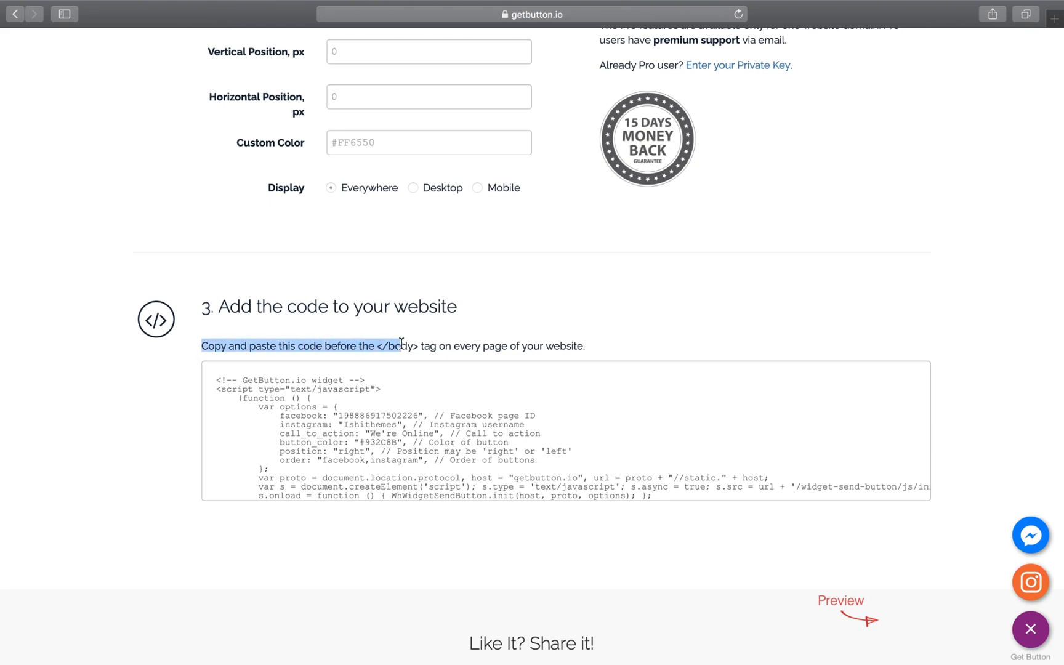
{"action": "left_click_drag", "start_coordinate": [400, 345], "coordinate": [503, 346]}
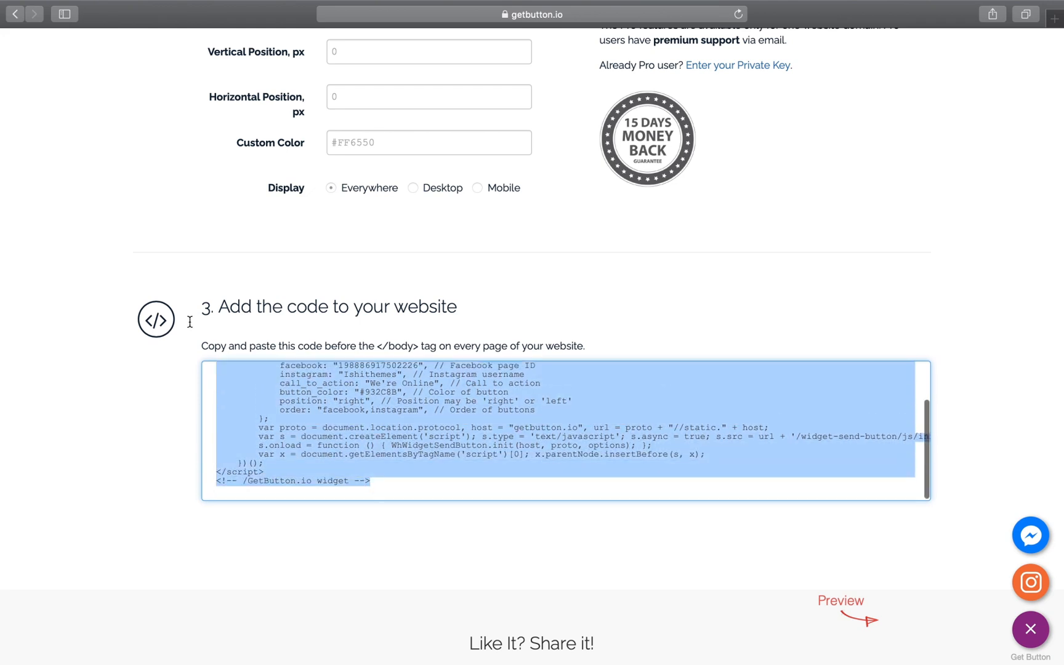
{"action": "right_click", "coordinate": [283, 401]}
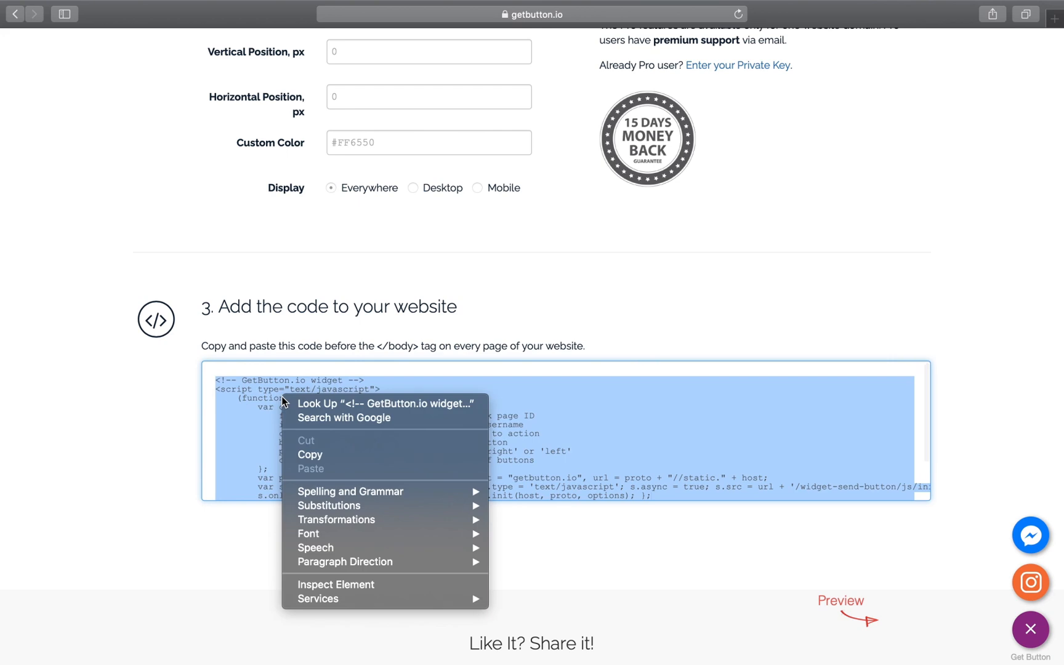
{"action": "mouse_move", "coordinate": [304, 458]}
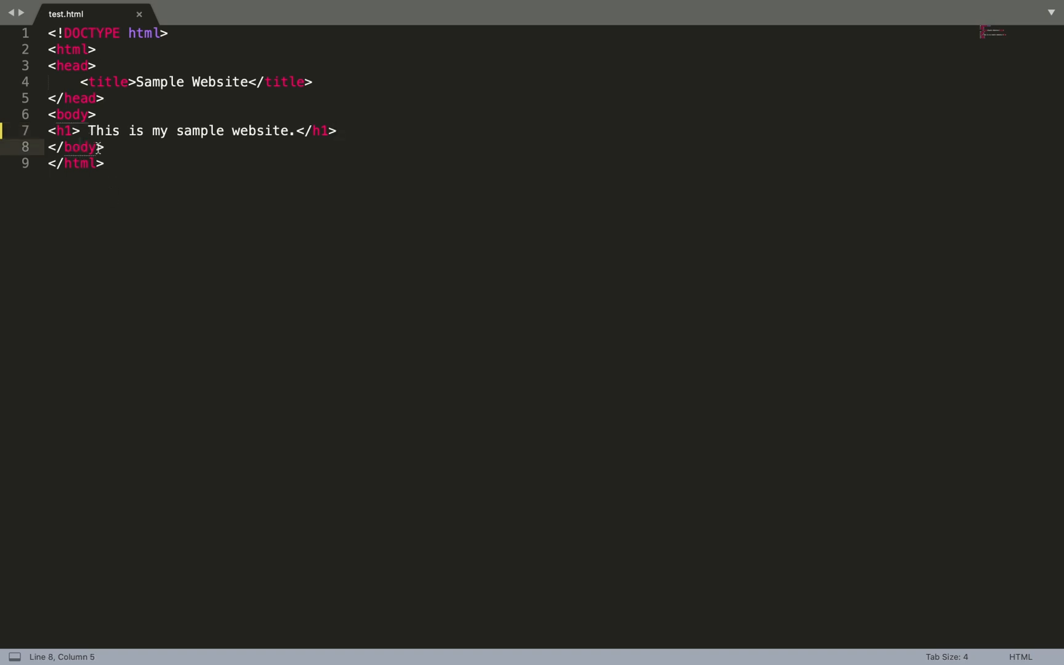
Step: Paste the widget script after the h1 line before </body> in test.html and save
{"action": "left_click", "coordinate": [354, 130]}
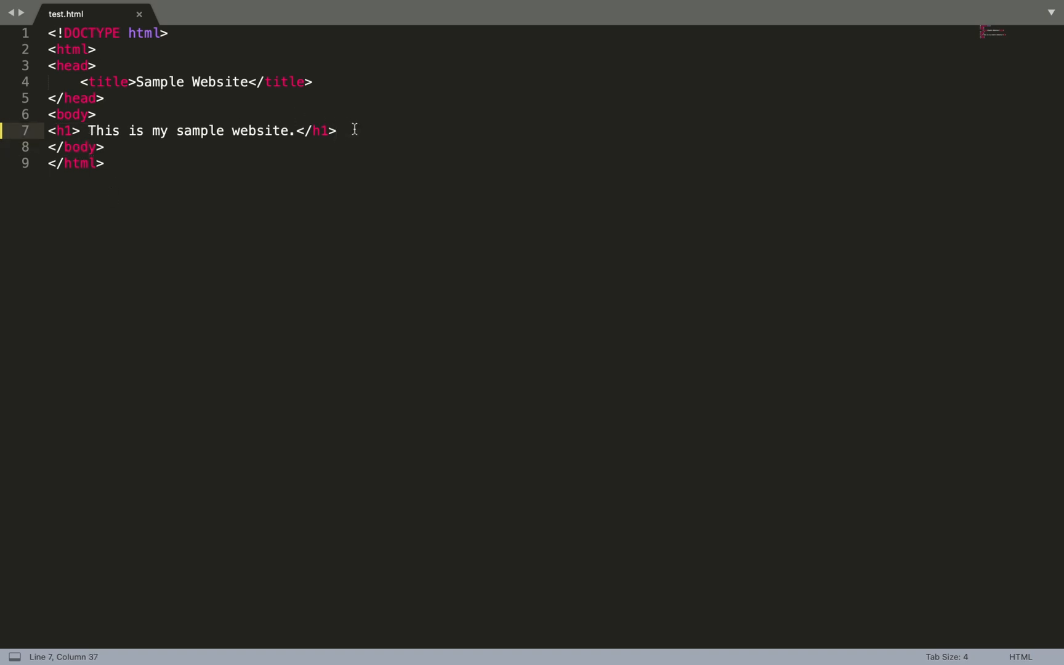
{"action": "key", "text": "Enter"}
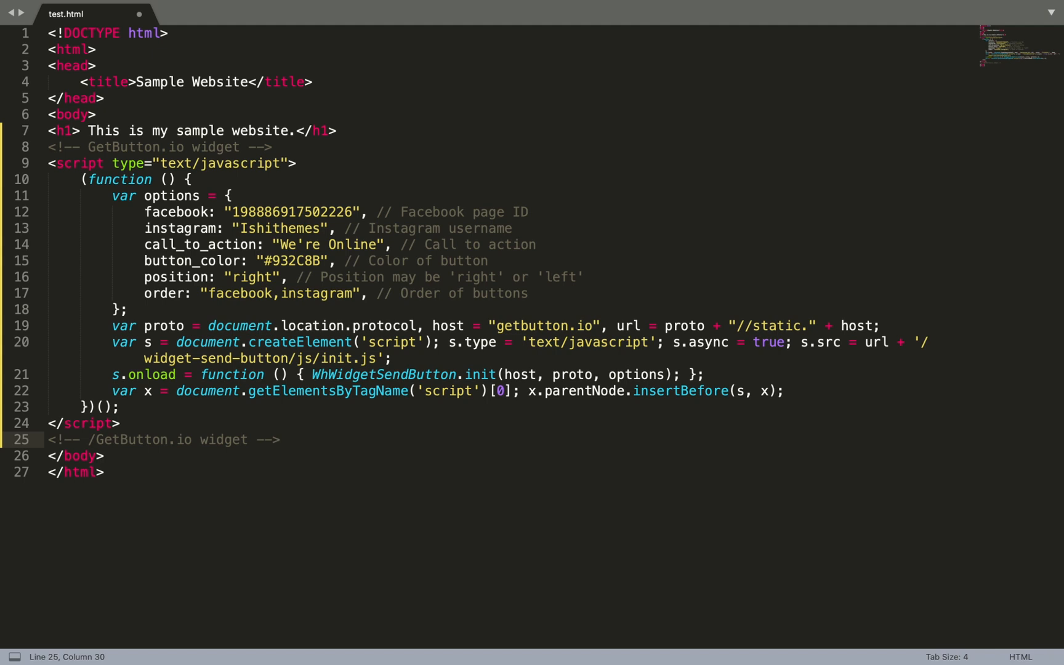
{"action": "key", "text": "cmd+s"}
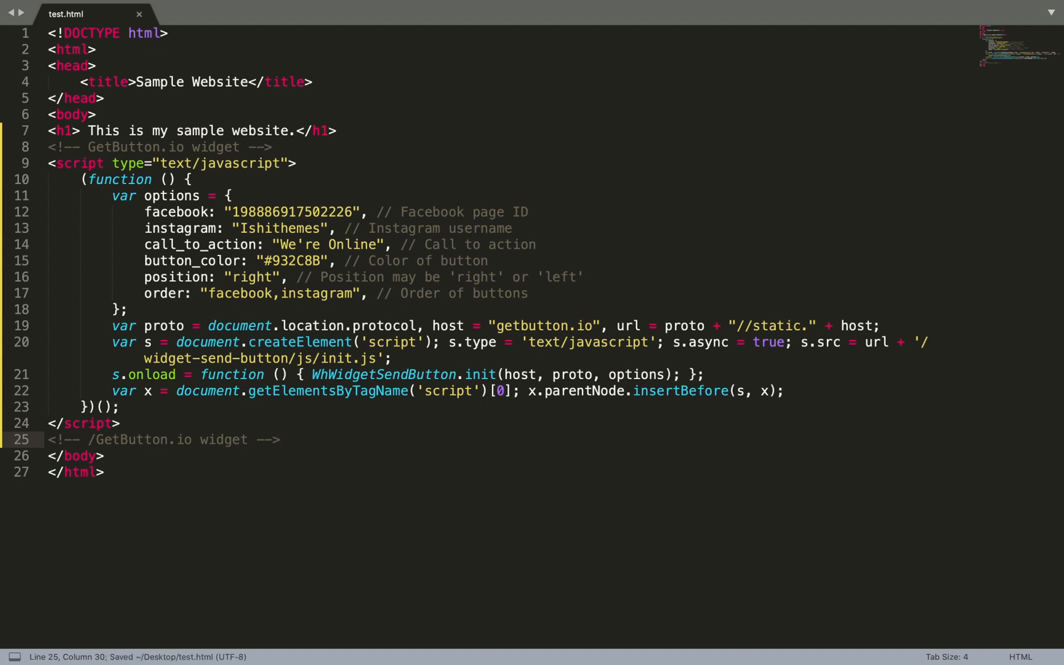